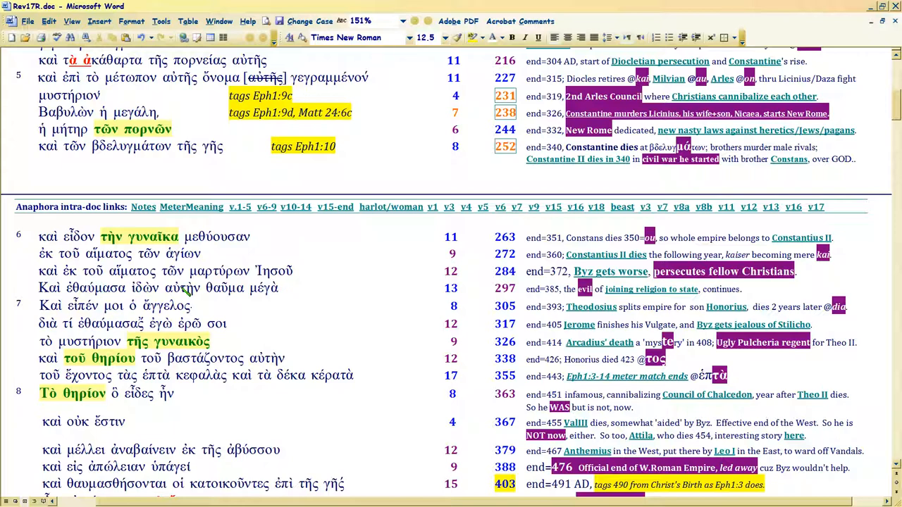
mouse_move(225, 292)
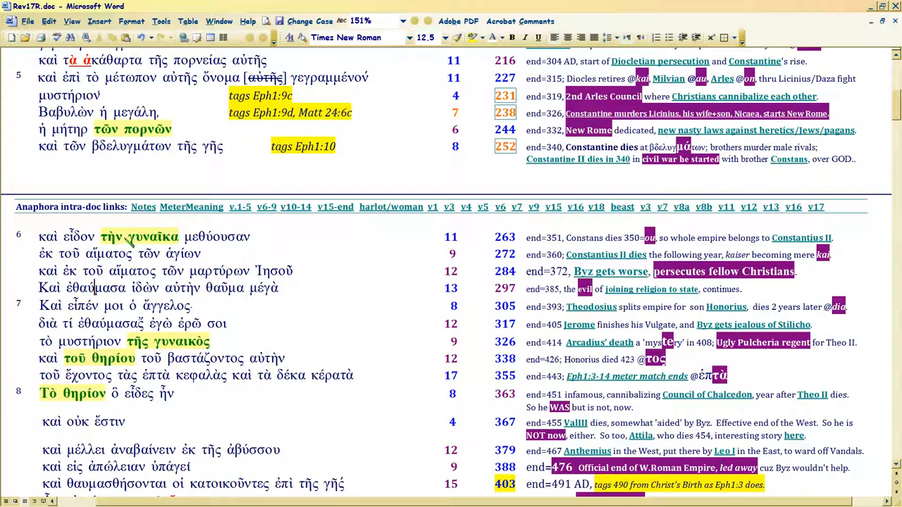
mouse_move(236, 246)
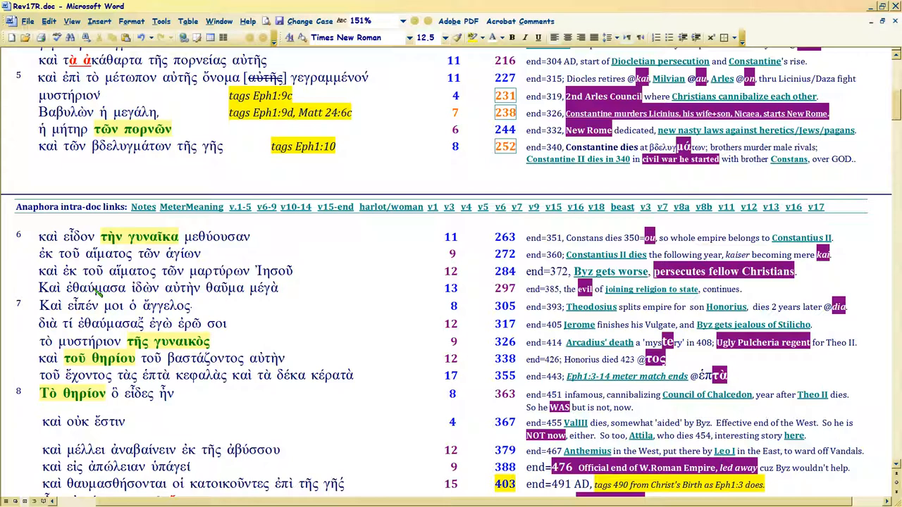
mouse_move(243, 312)
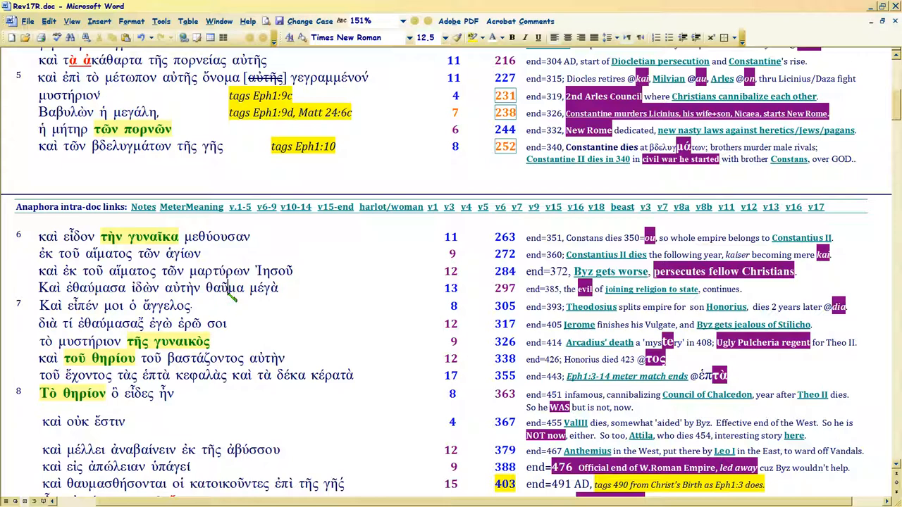
Reduce the oversized end=372 label in verse 6's notes to a smaller font size such as 8
scroll(up, 3)
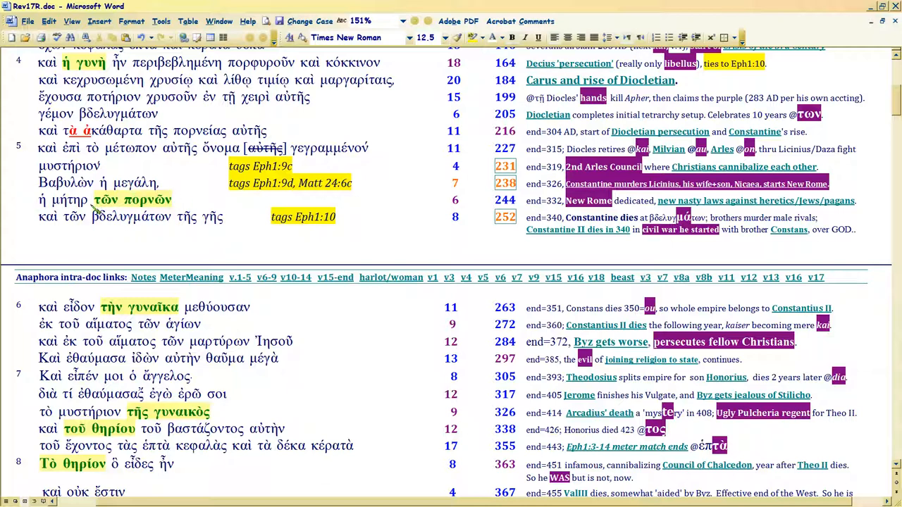
mouse_move(104, 199)
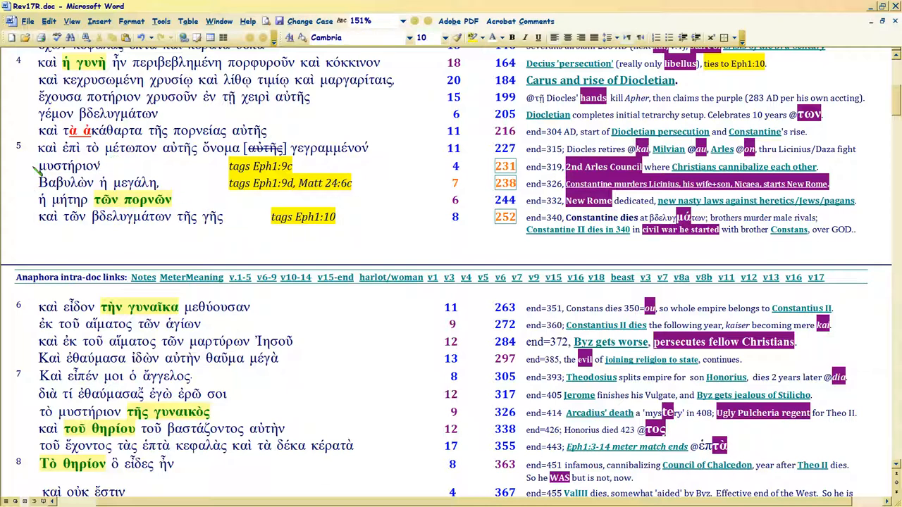
scroll(down, 3)
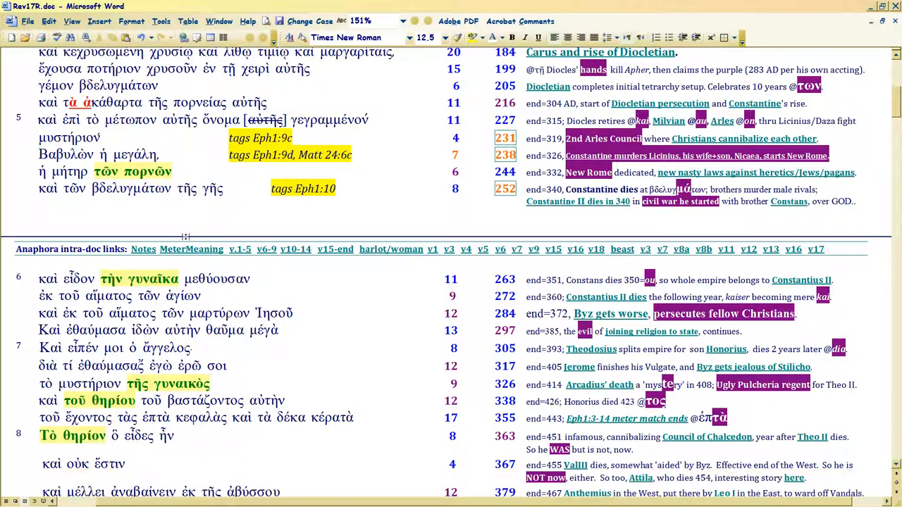
scroll(down, 3)
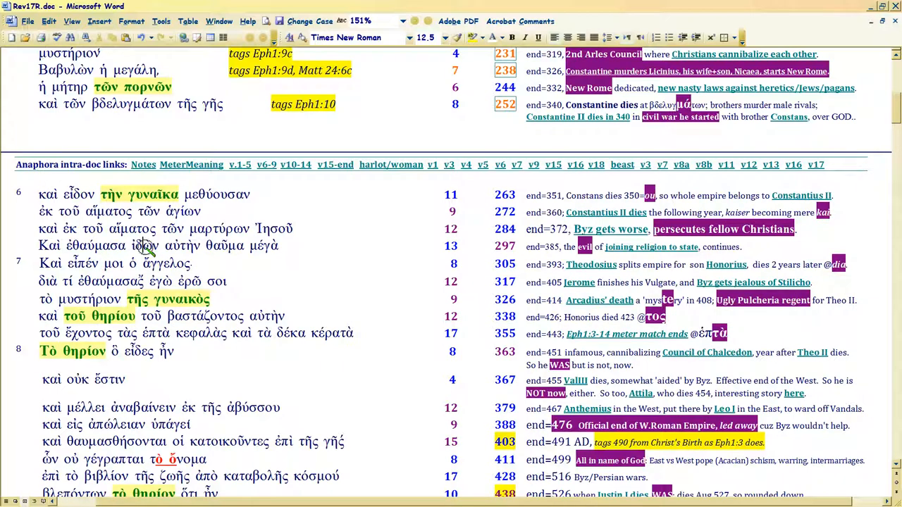
mouse_move(229, 246)
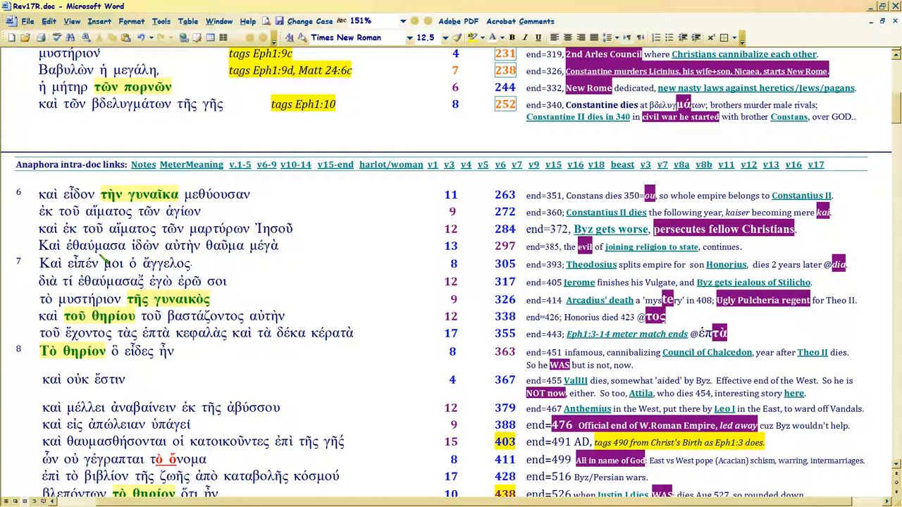
scroll(up, 3)
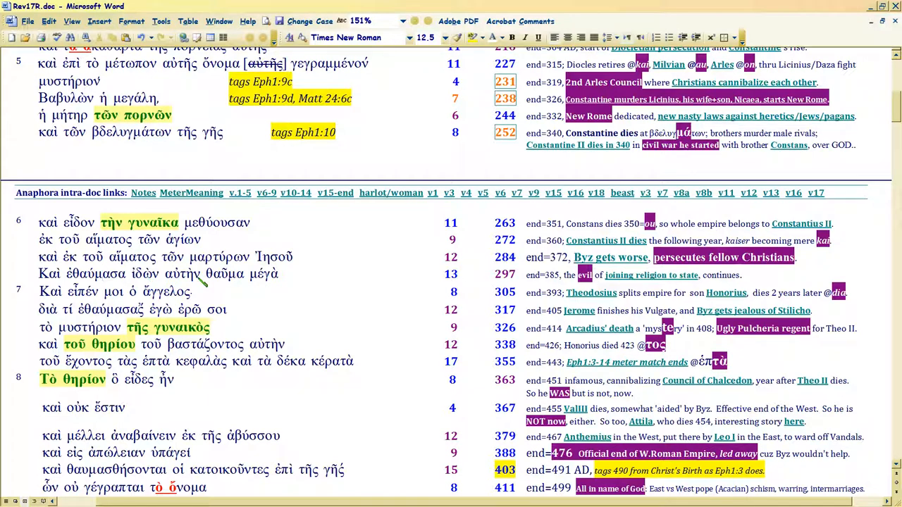
scroll(down, 3)
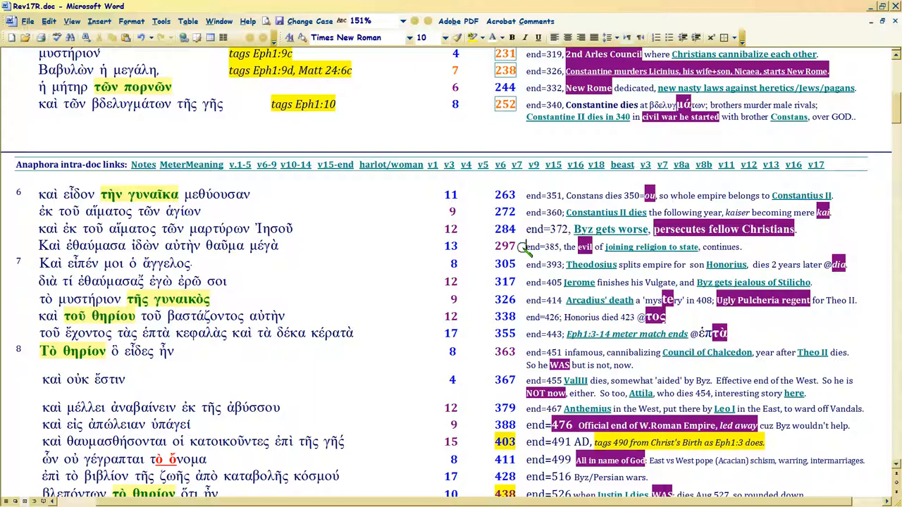
mouse_move(525, 246)
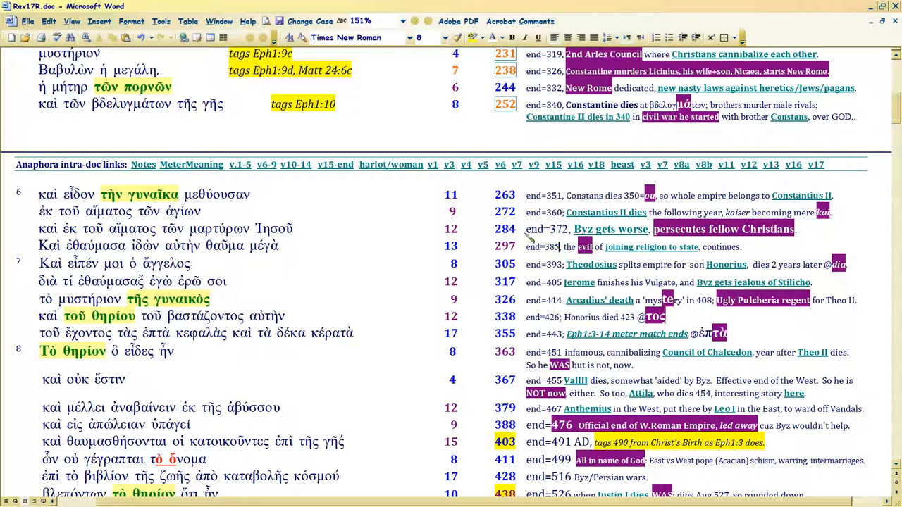
double_click(546, 229)
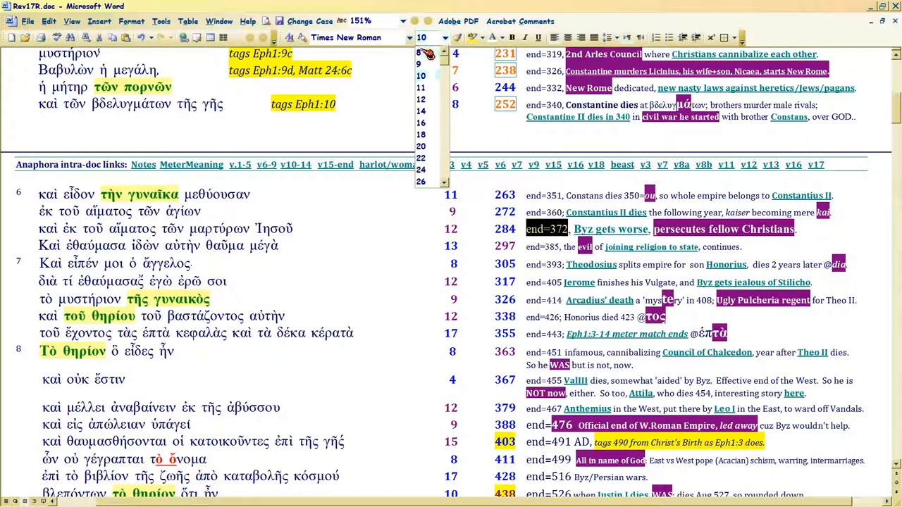
click(418, 64)
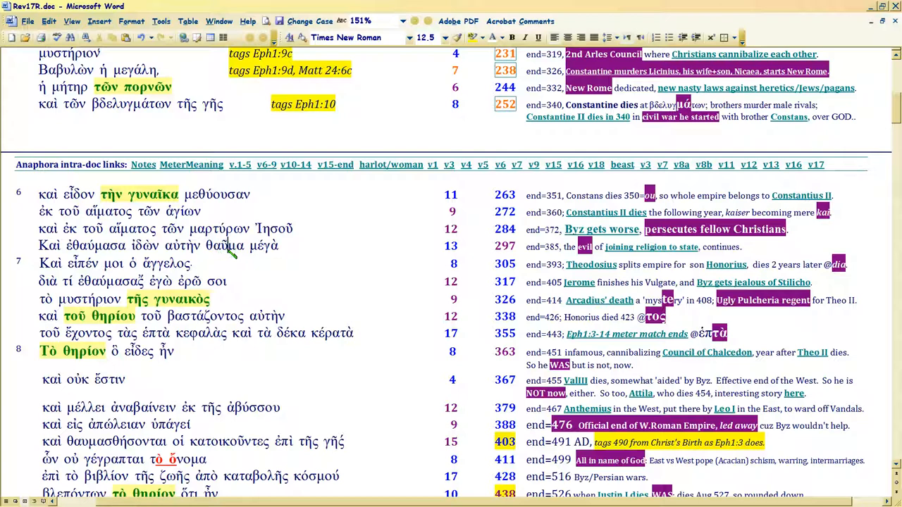
scroll(up, 3)
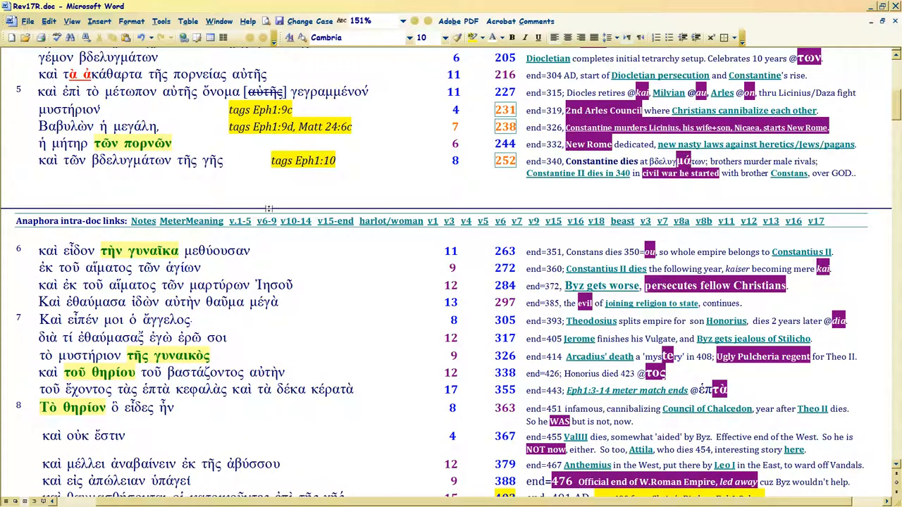
scroll(down, 3)
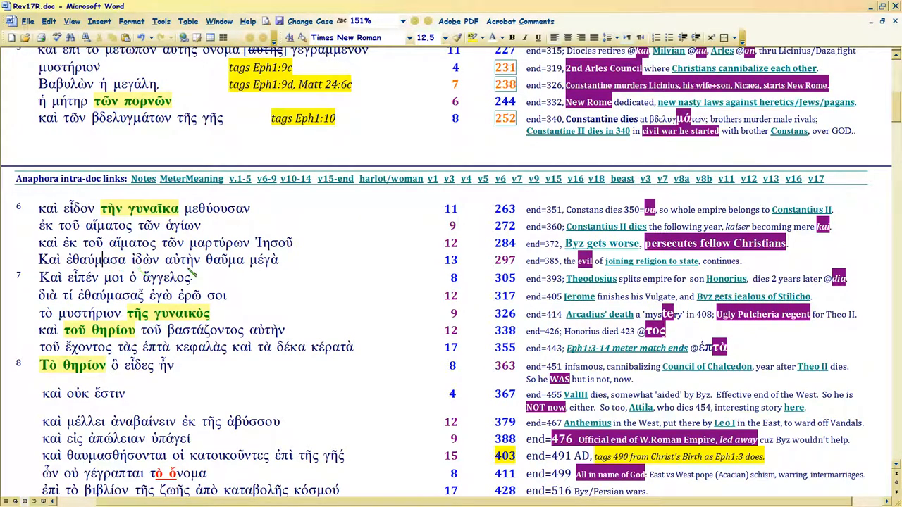
mouse_move(222, 264)
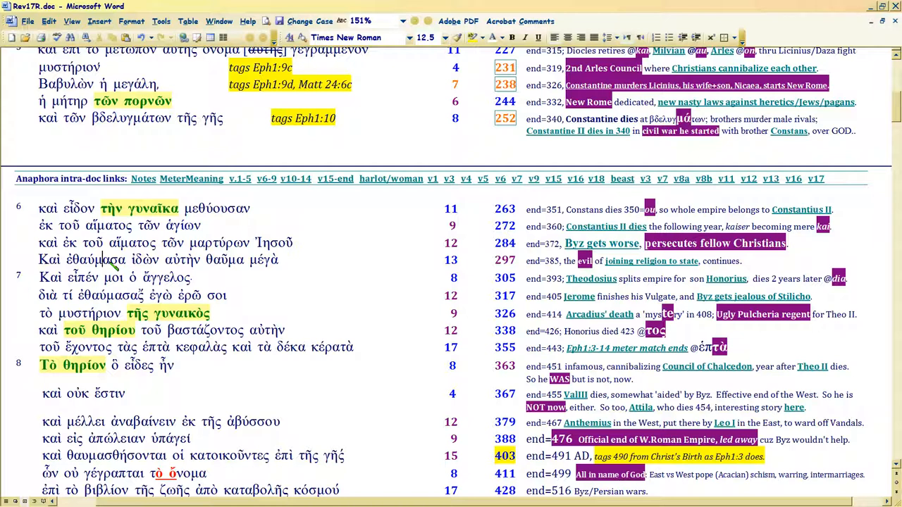
mouse_move(215, 264)
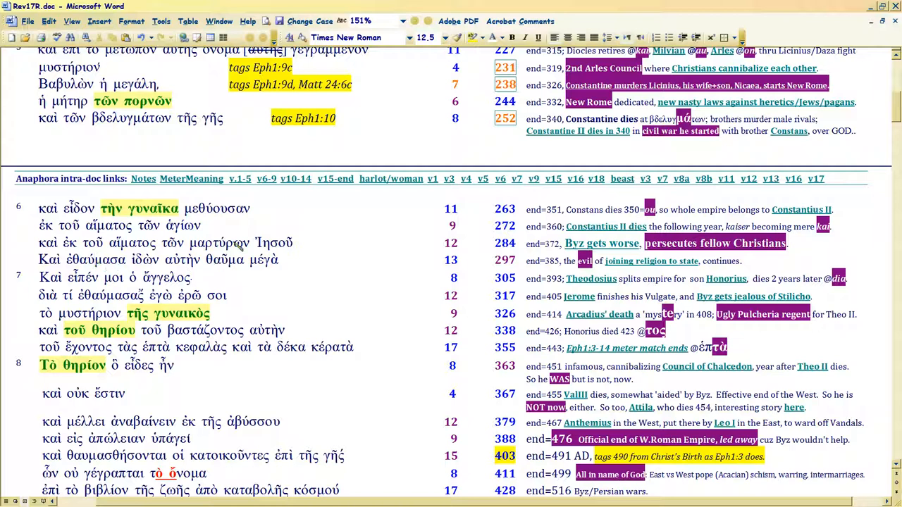
mouse_move(606, 226)
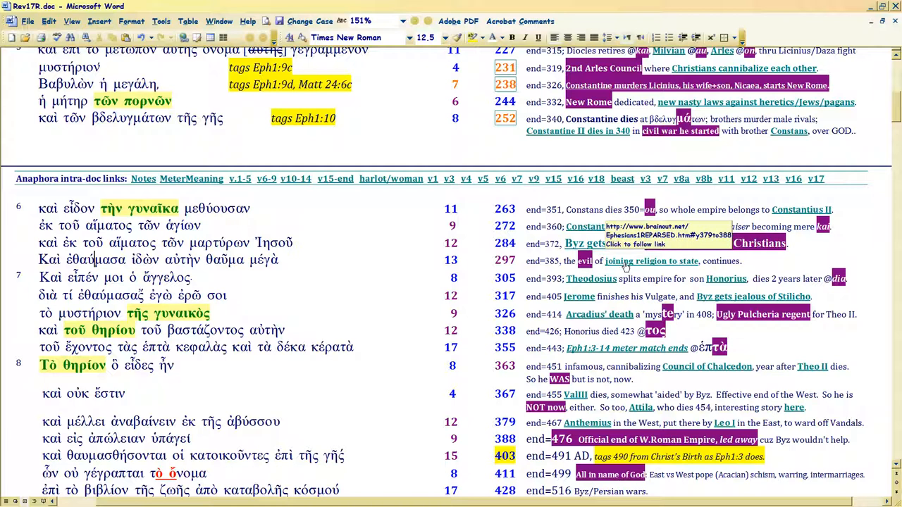
mouse_move(405, 243)
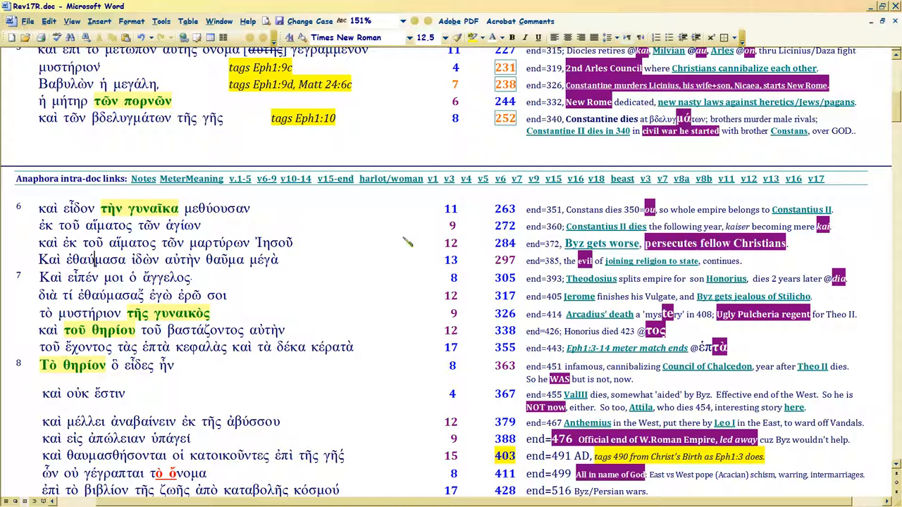
mouse_move(648, 277)
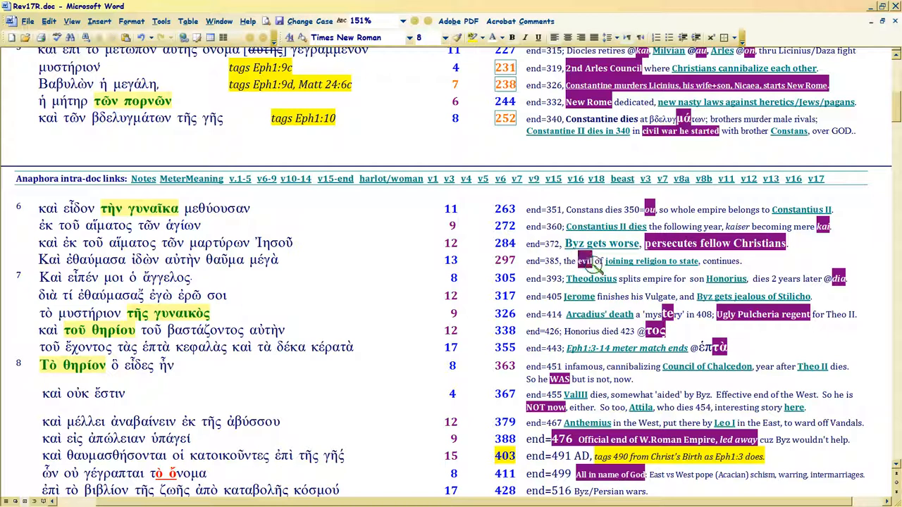
mouse_move(232, 264)
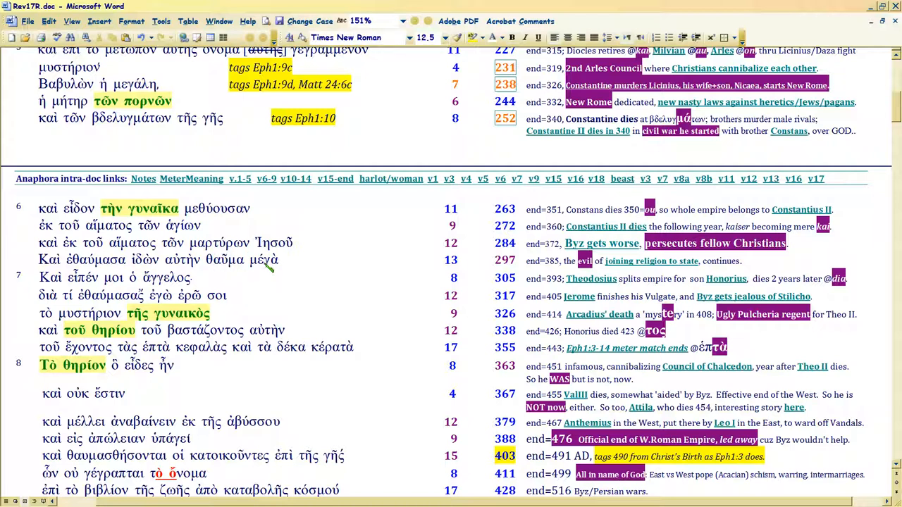
mouse_move(106, 266)
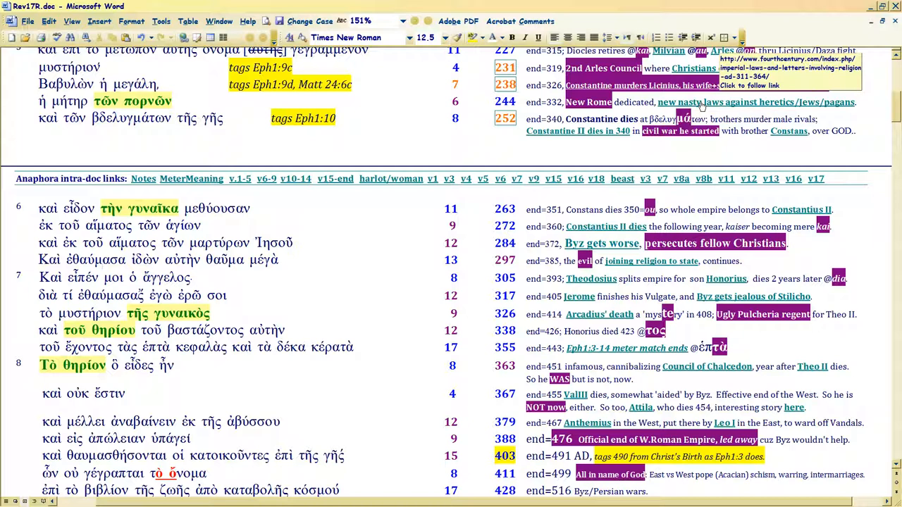
mouse_move(602, 246)
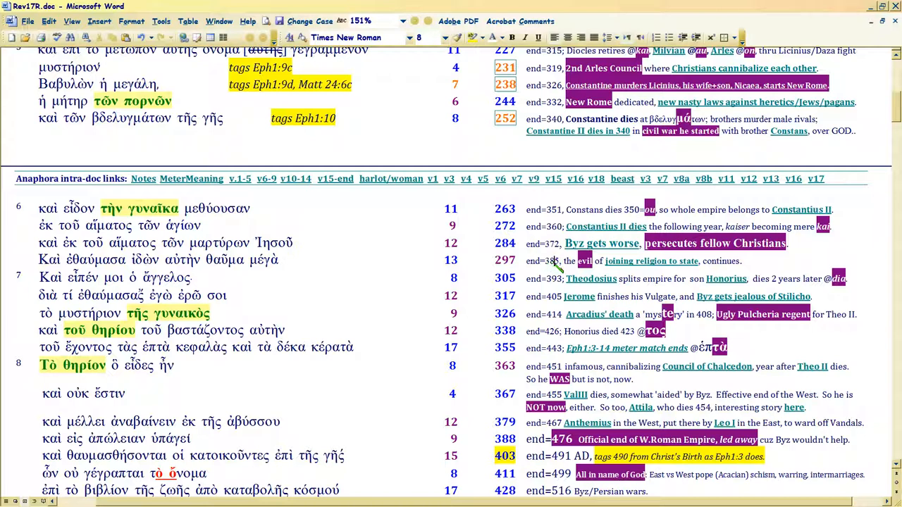
mouse_move(559, 266)
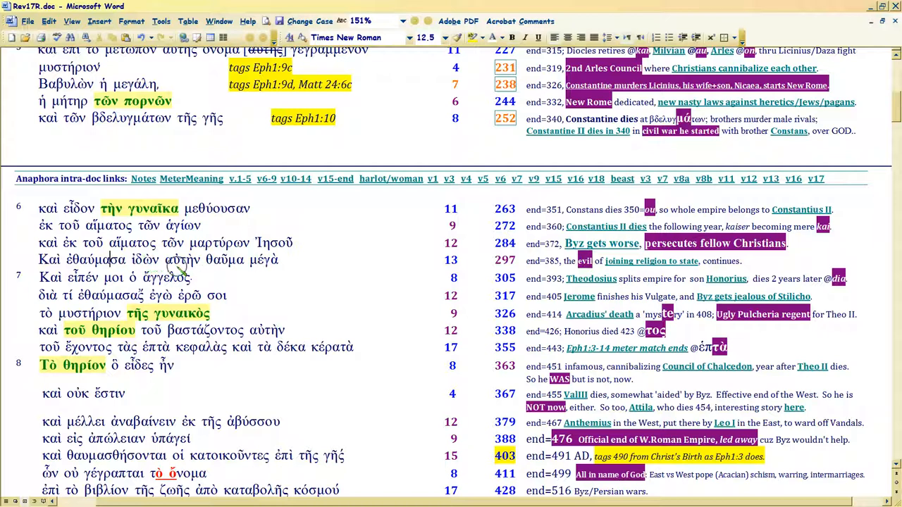
Scroll down to reveal verse 8's line with running count 438 and the AD 526 note
scroll(down, 3)
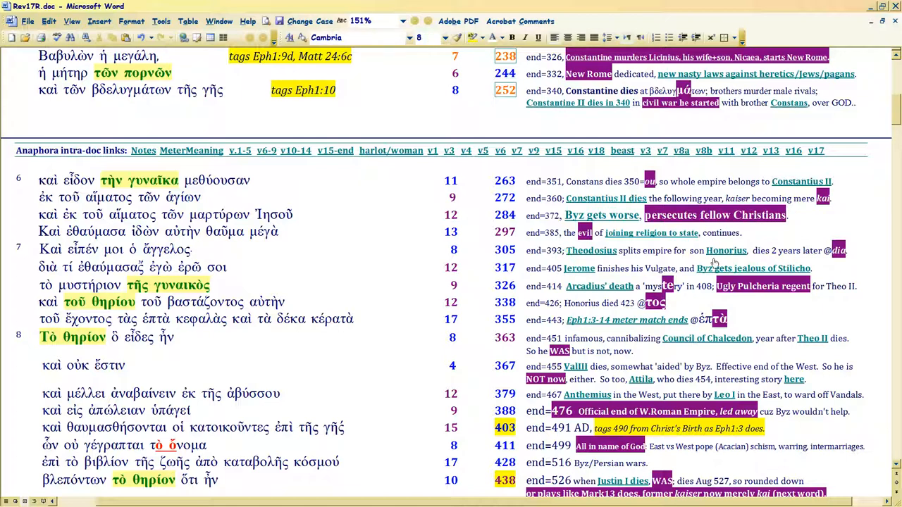
mouse_move(726, 250)
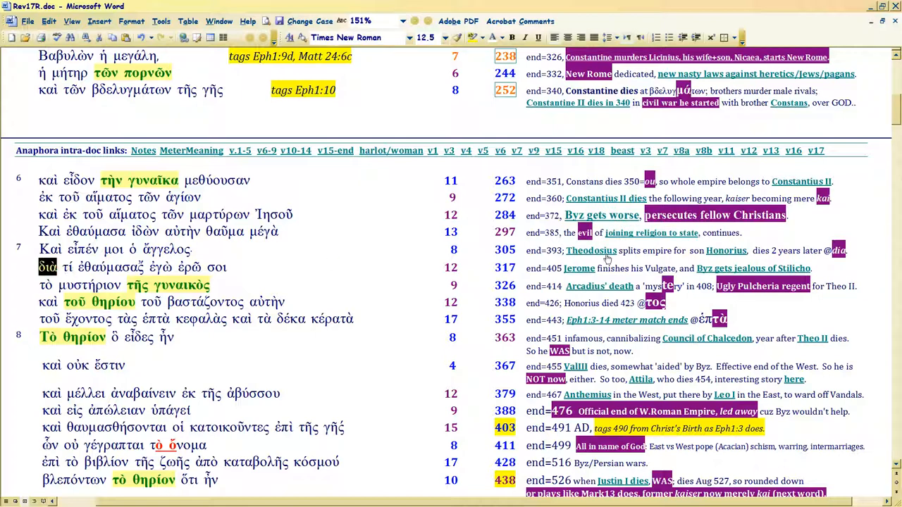
mouse_move(361, 273)
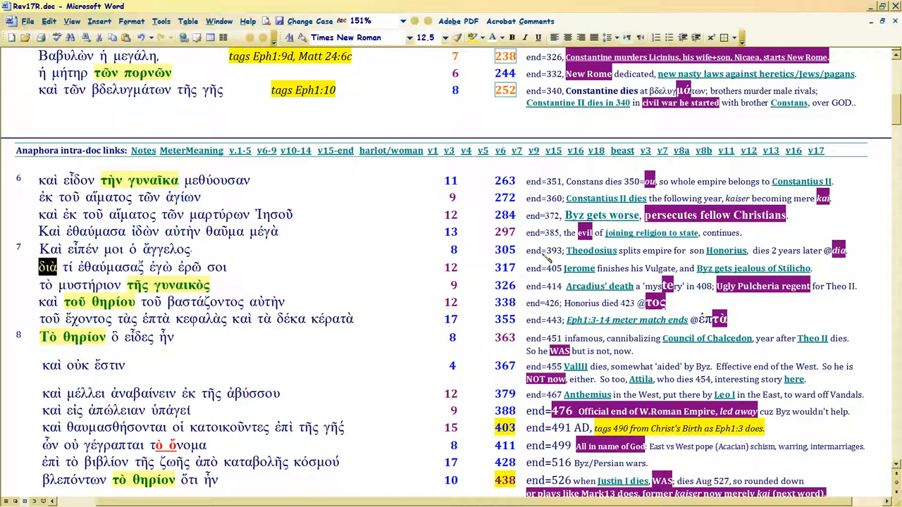
mouse_move(725, 250)
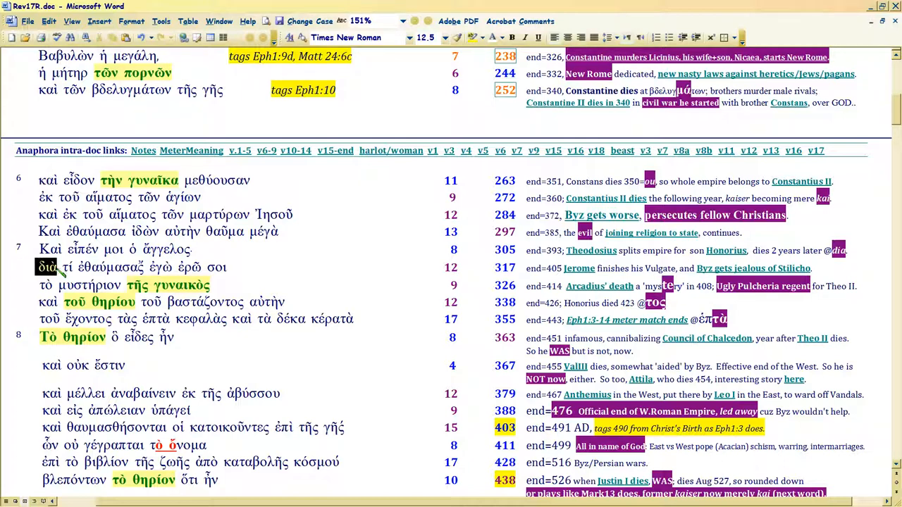
mouse_move(62, 273)
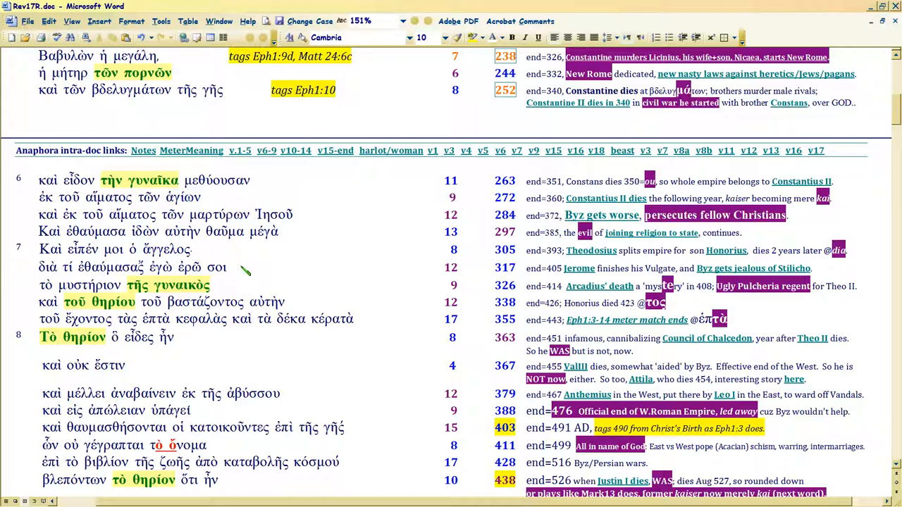
mouse_move(500, 274)
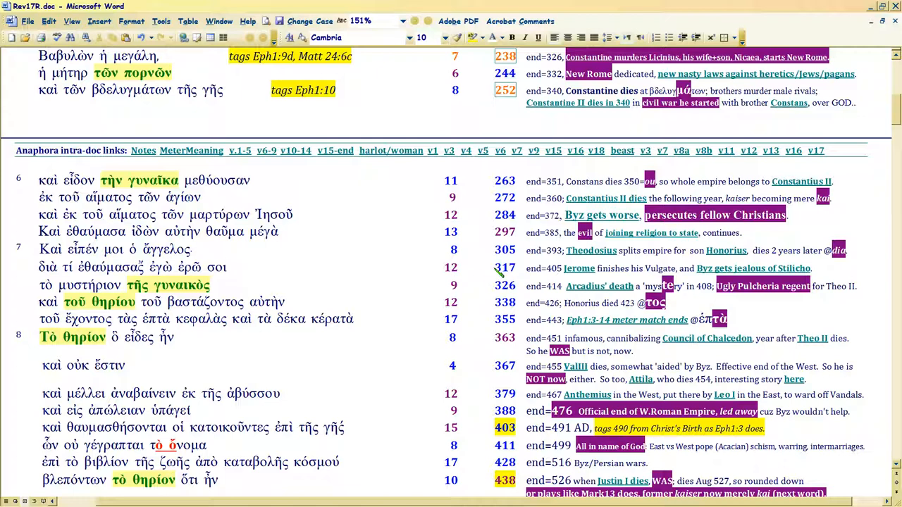
click(228, 267)
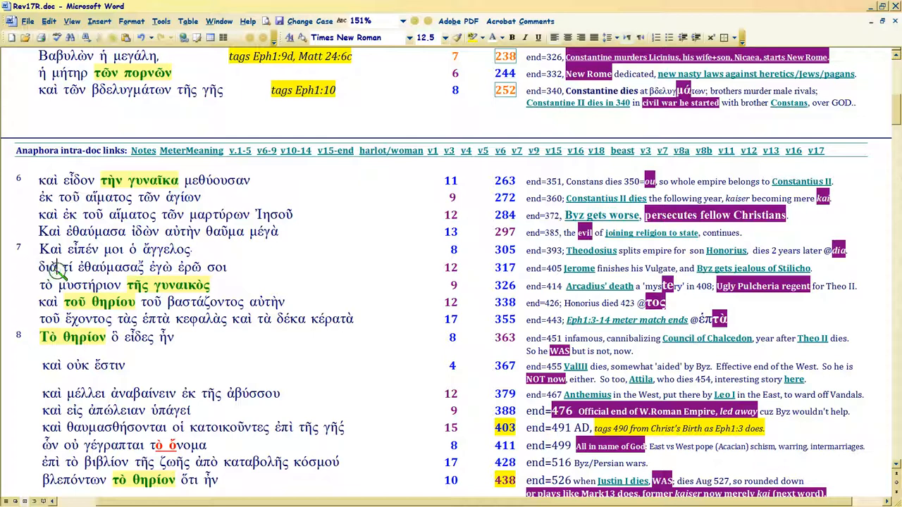
double_click(48, 267)
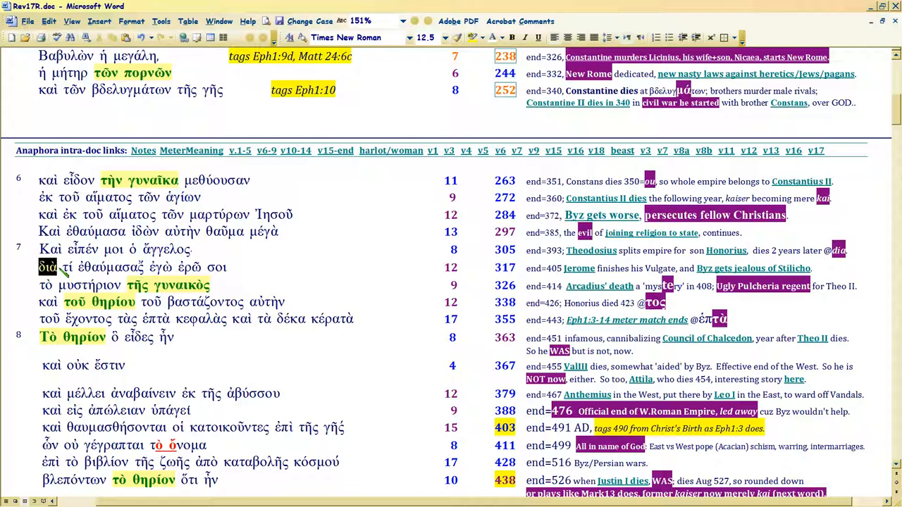
mouse_move(63, 271)
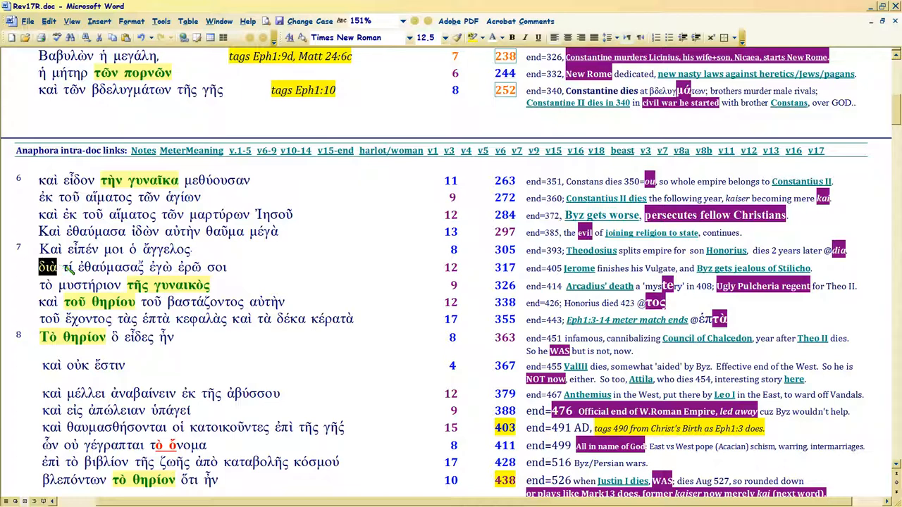
mouse_move(470, 274)
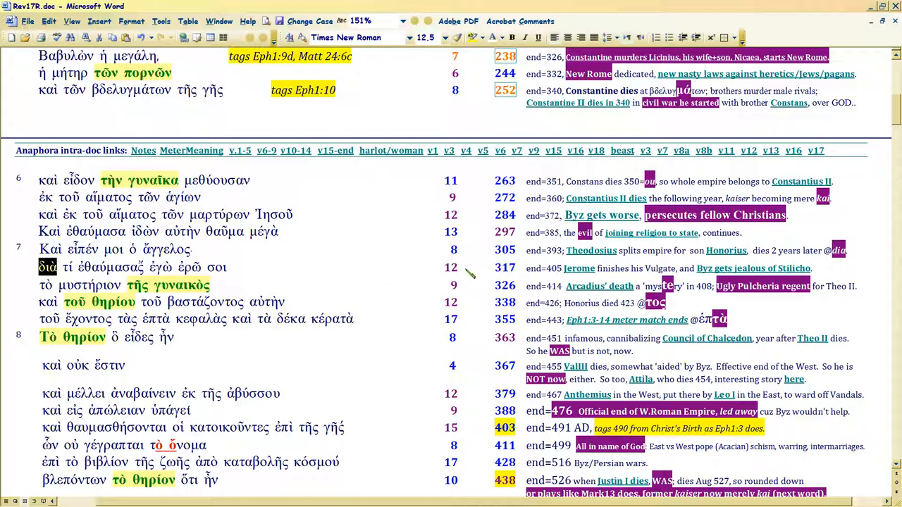
mouse_move(239, 275)
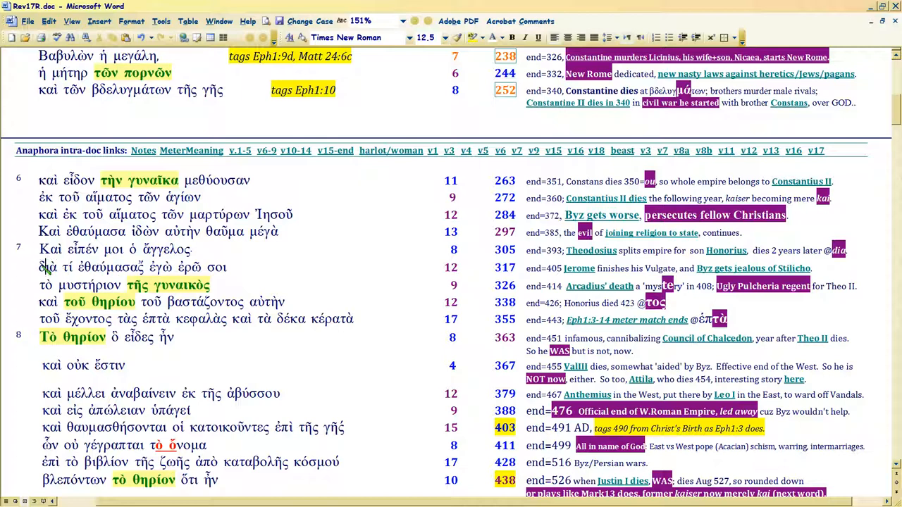
double_click(48, 267)
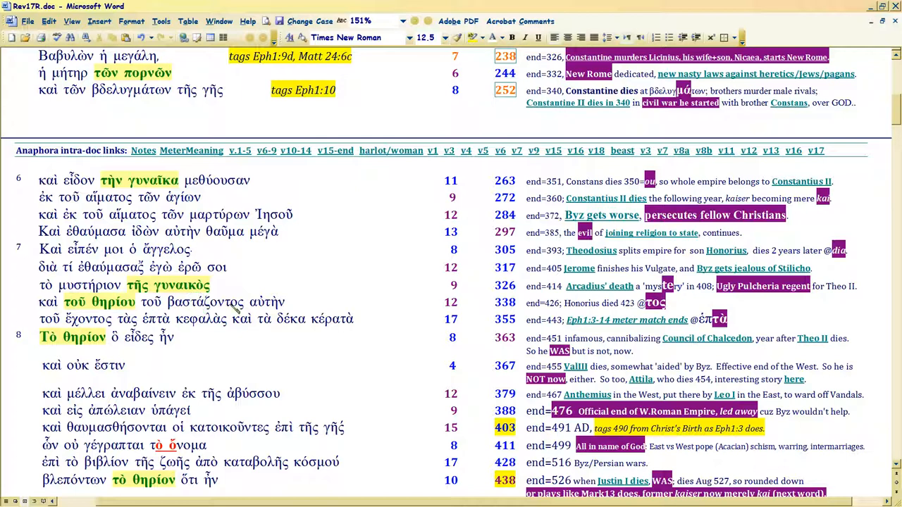
mouse_move(222, 305)
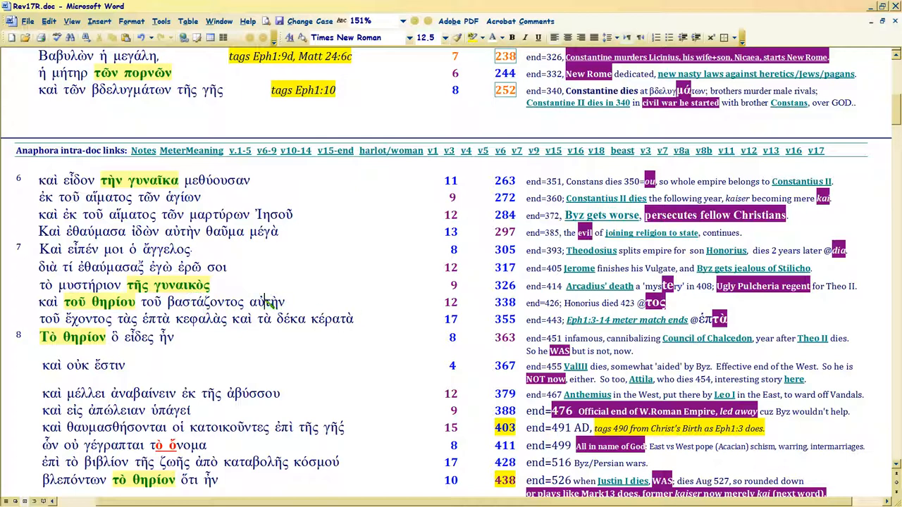
mouse_move(191, 259)
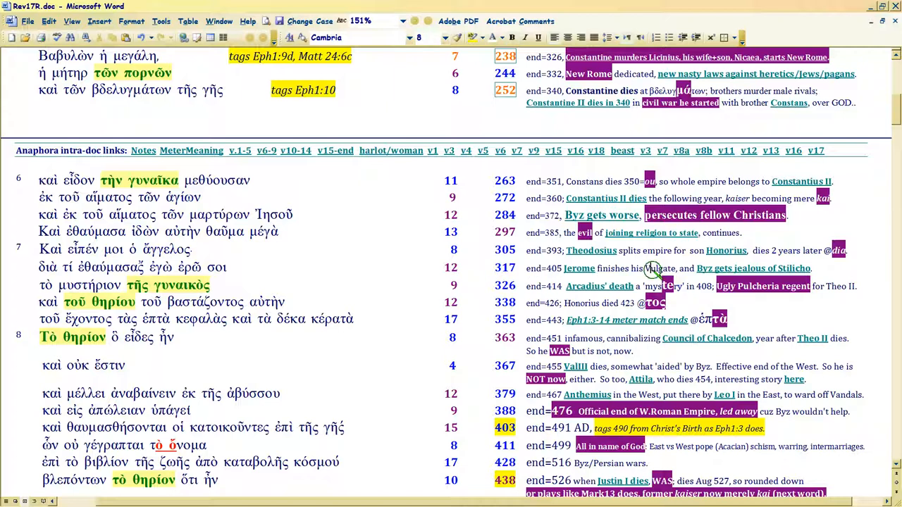
mouse_move(652, 270)
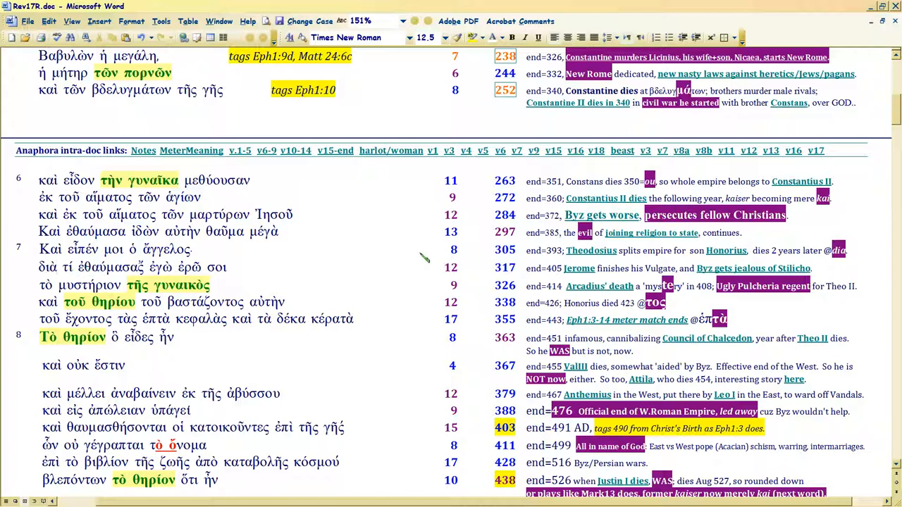
mouse_move(578, 269)
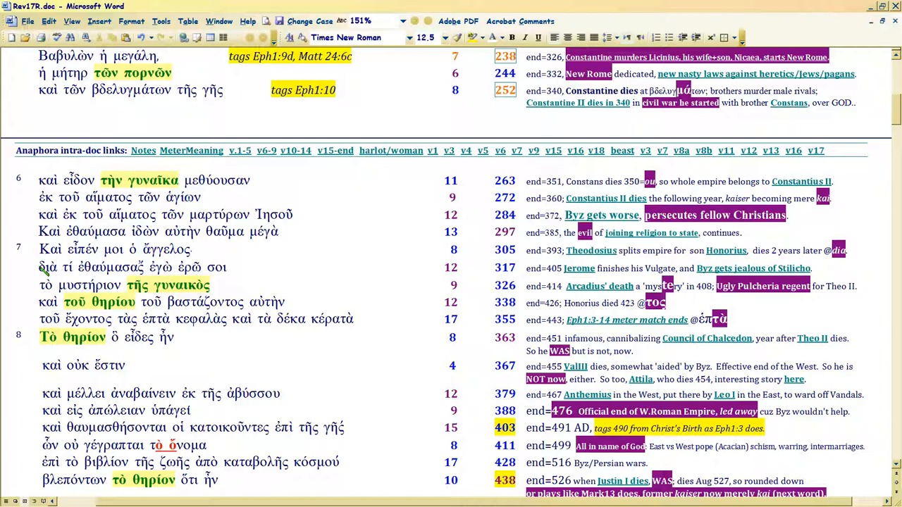
mouse_move(578, 268)
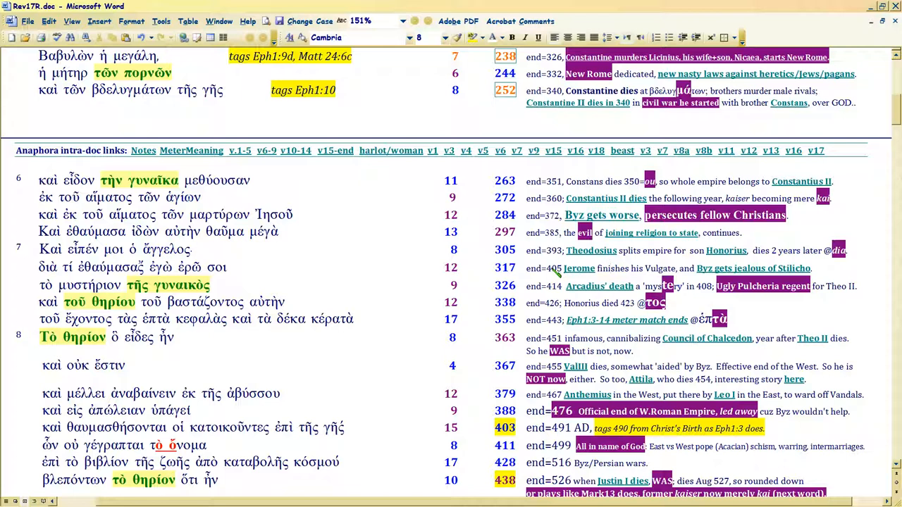
mouse_move(655, 272)
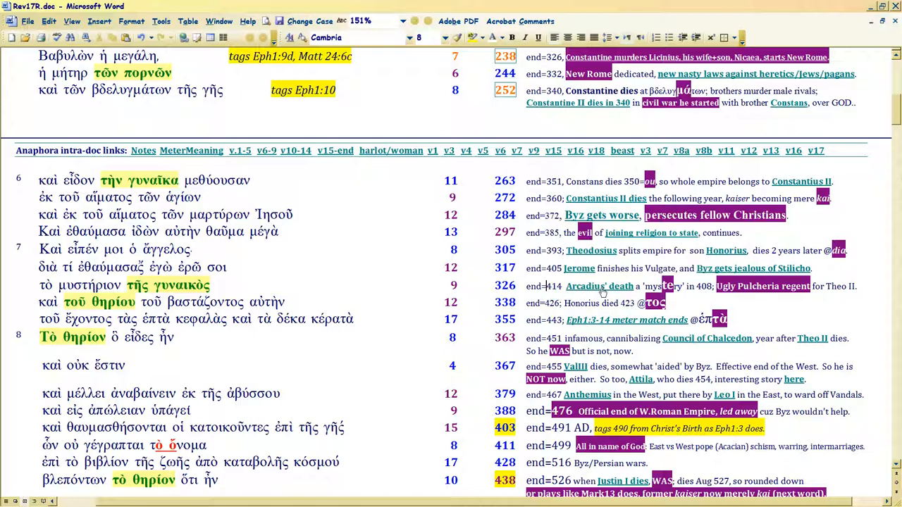
mouse_move(587, 250)
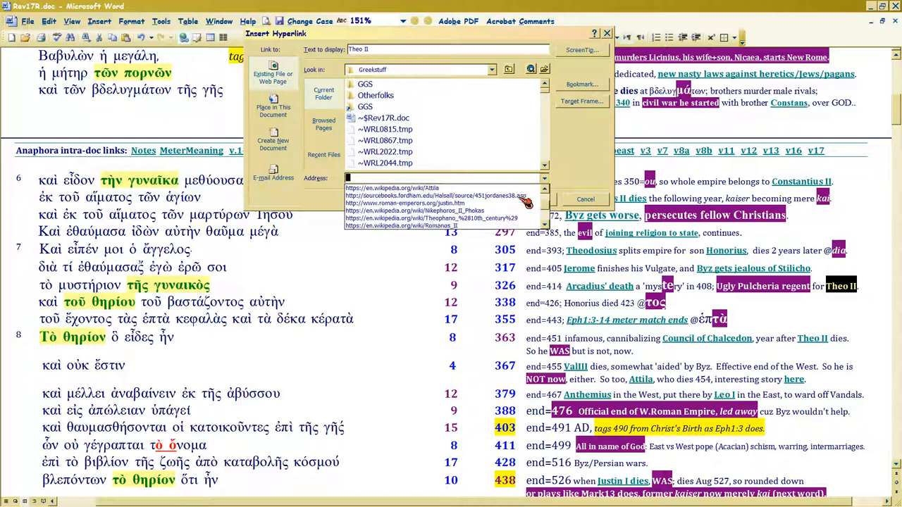
Cancel the Insert Hyperlink dialog, leaving Theo II as plain text
scroll(down, 3)
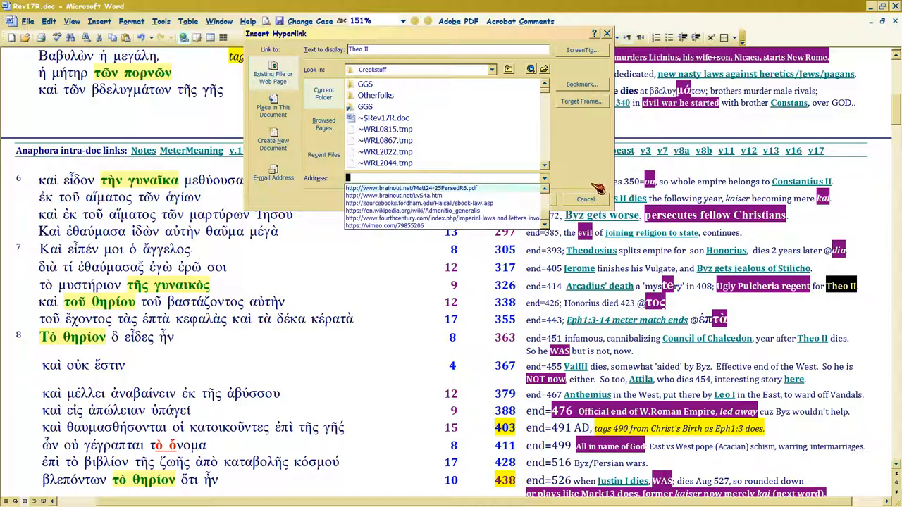
click(585, 199)
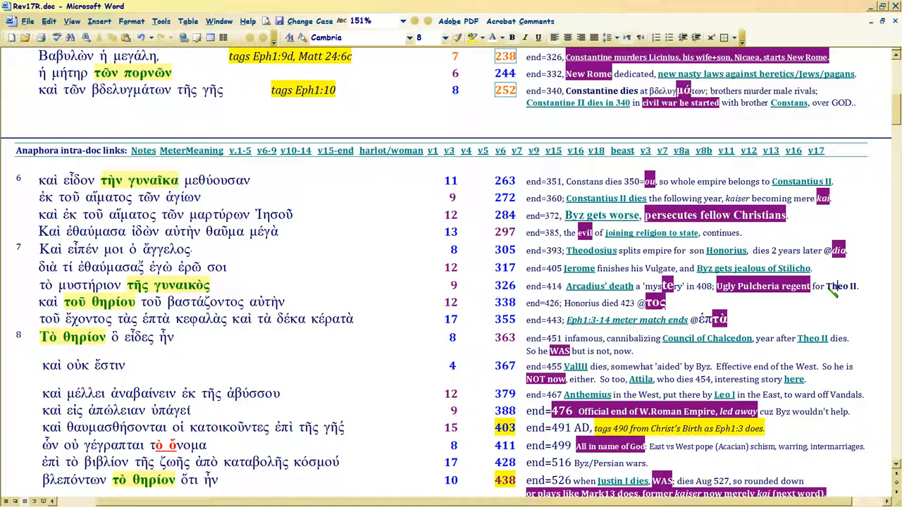
mouse_move(517, 292)
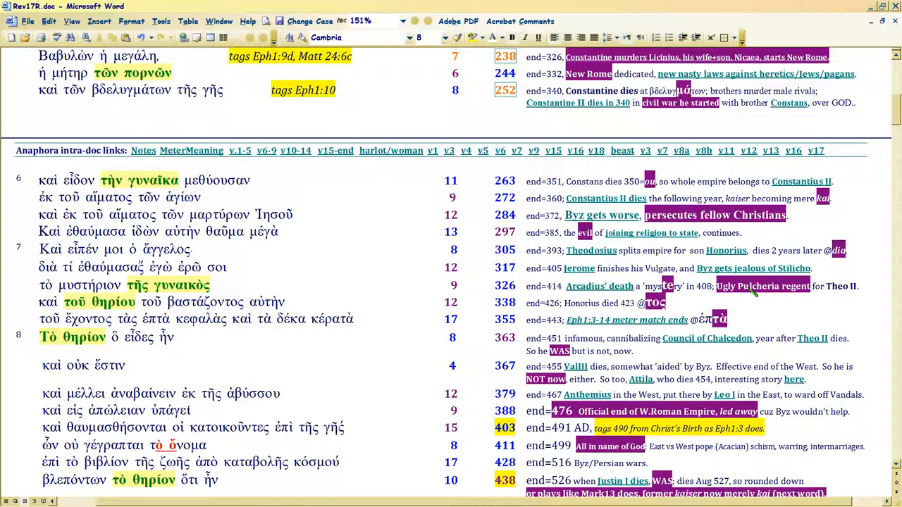
mouse_move(839, 286)
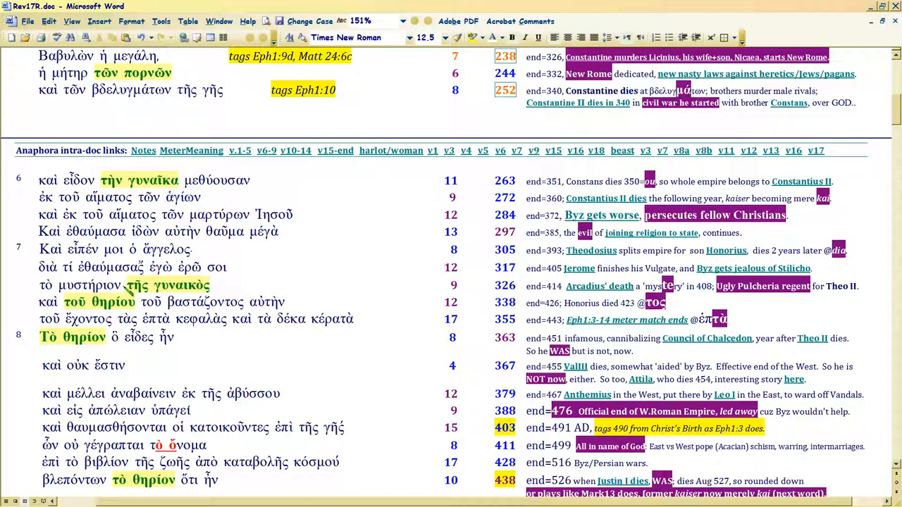
Double-click in the verse table to reach the v.7 note on Pulcheria
double_click(167, 285)
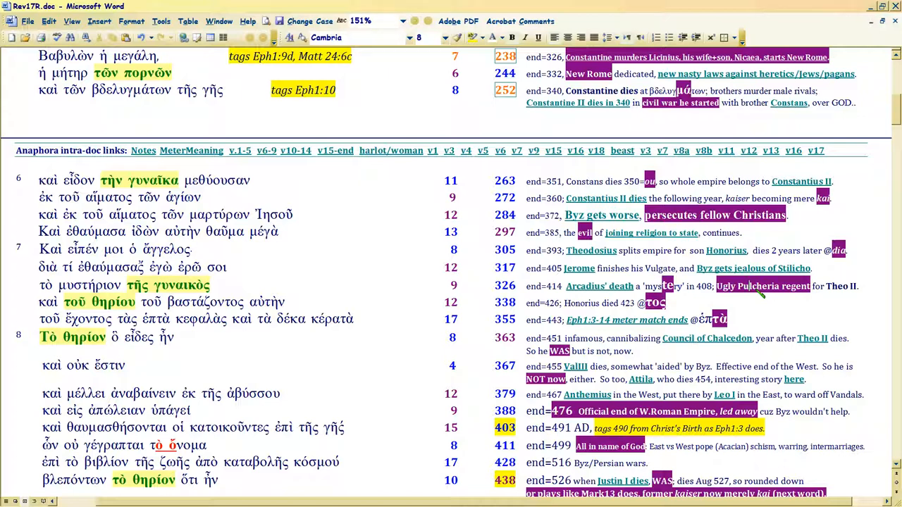
mouse_move(243, 296)
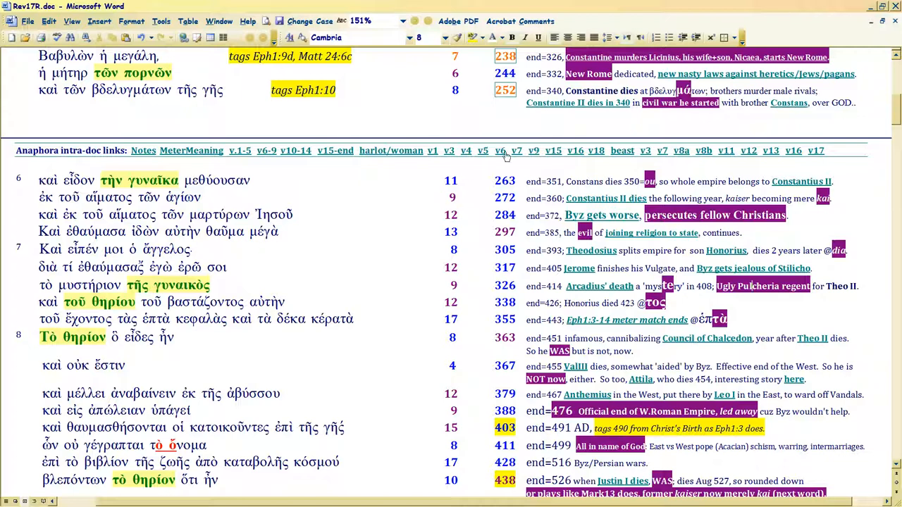
mouse_move(516, 150)
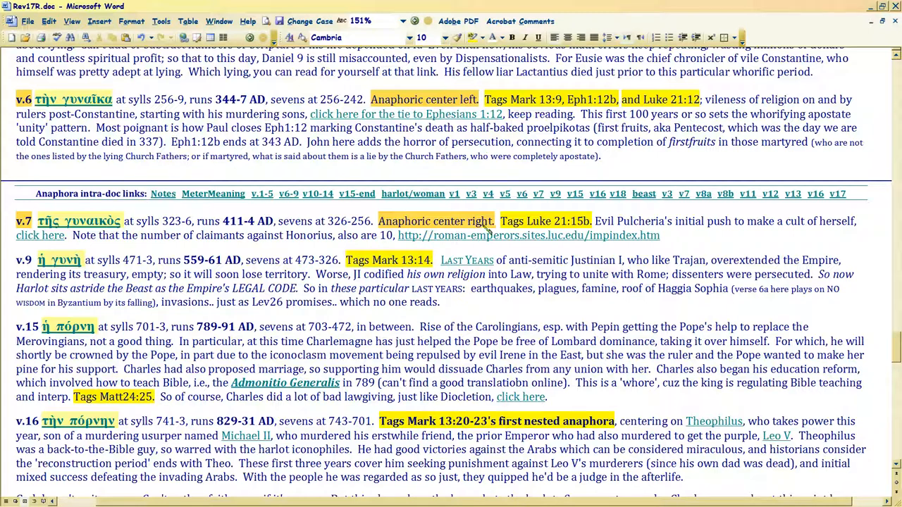
Select 'Pulcheria' in the v.7 note and scroll through the surrounding notes
double_click(638, 220)
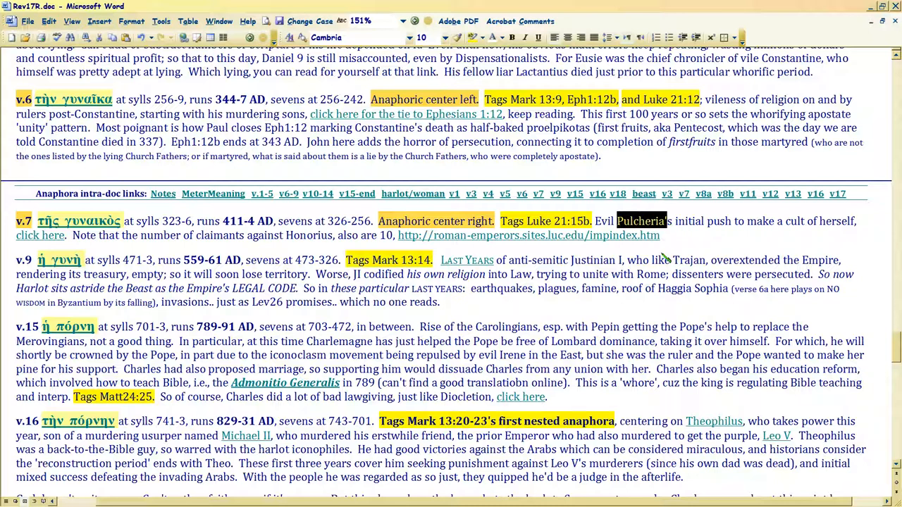
mouse_move(338, 145)
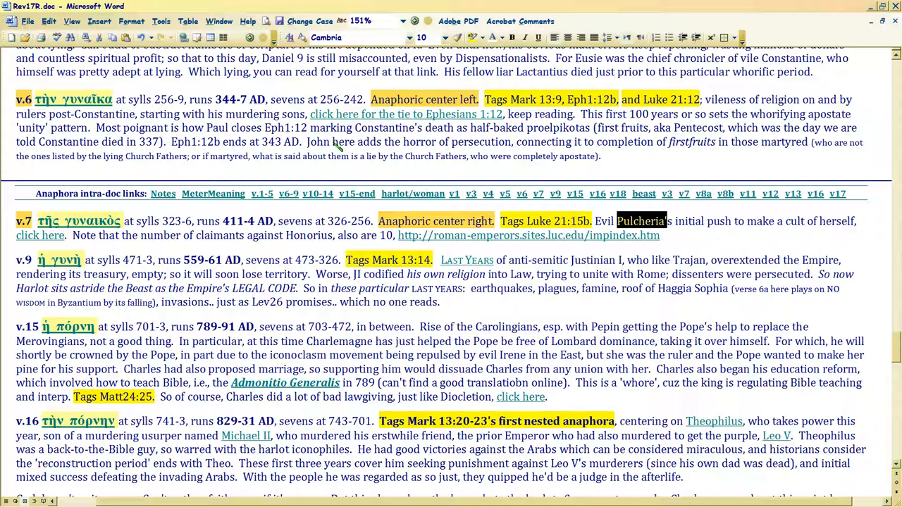
scroll(up, 3)
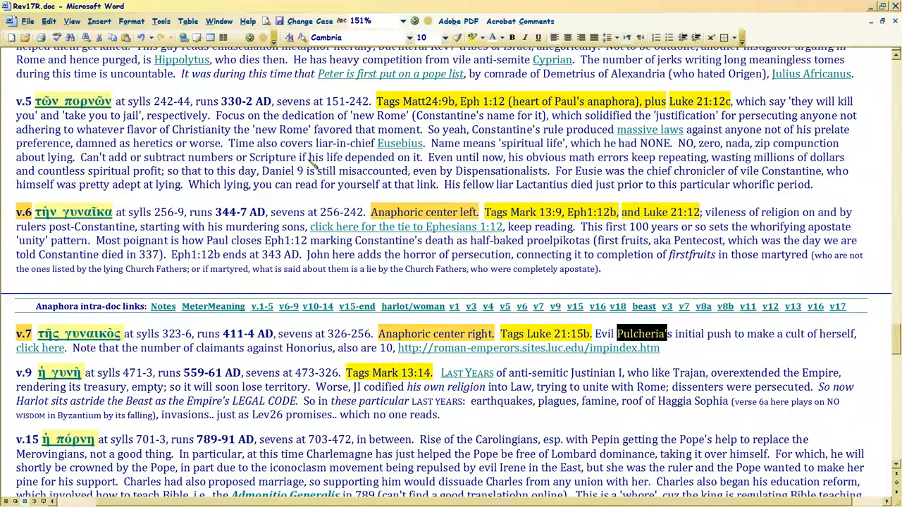
scroll(down, 3)
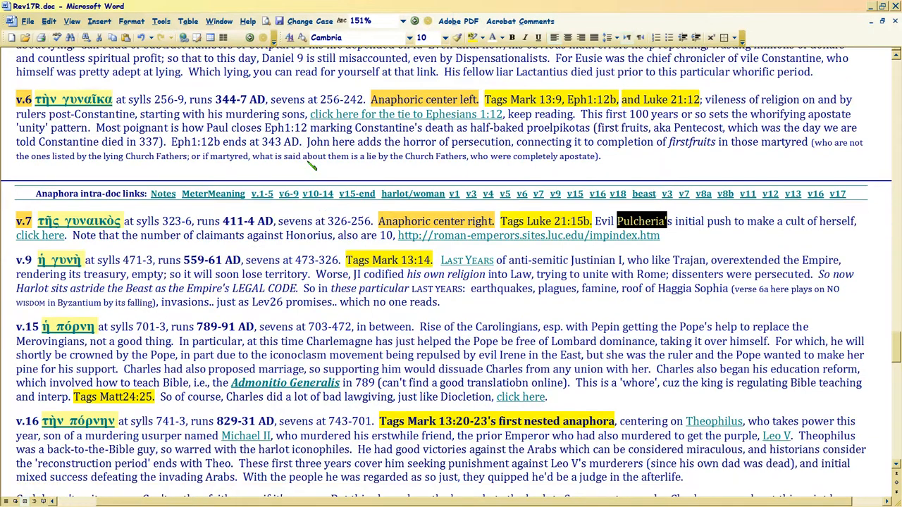
scroll(down, 3)
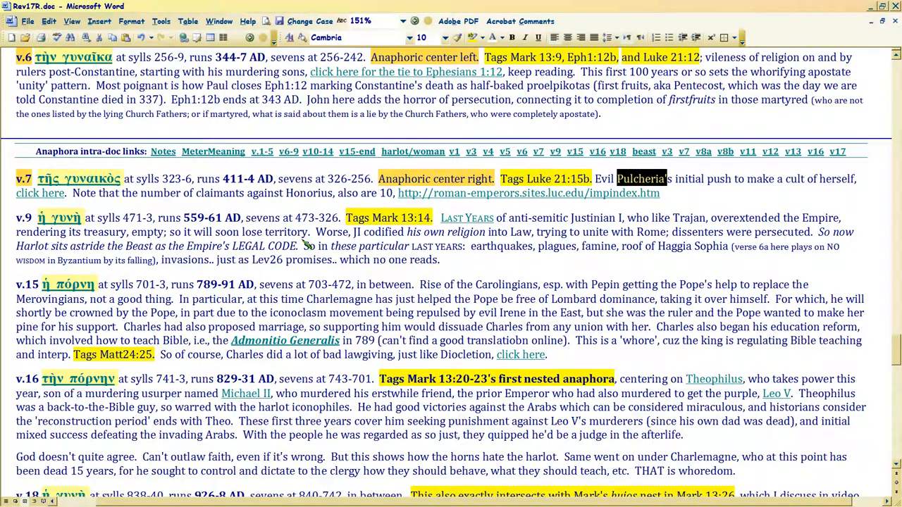
mouse_move(631, 261)
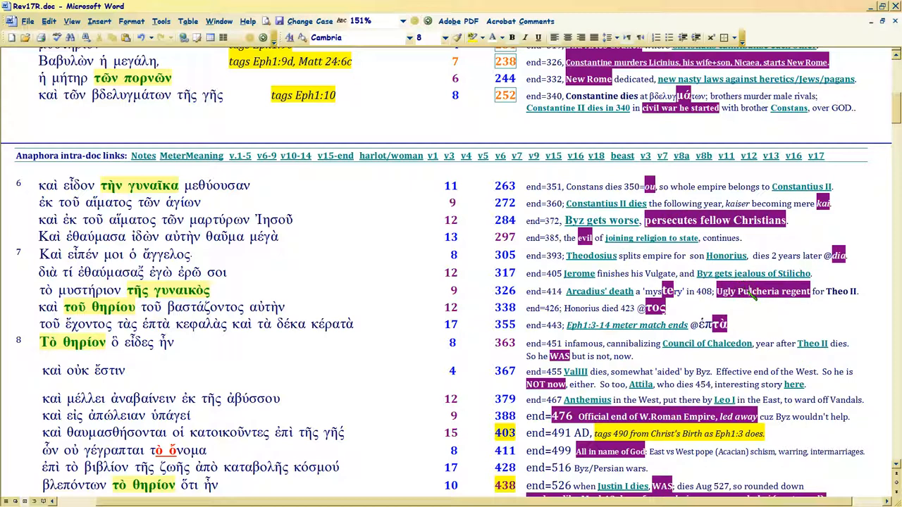
mouse_move(236, 295)
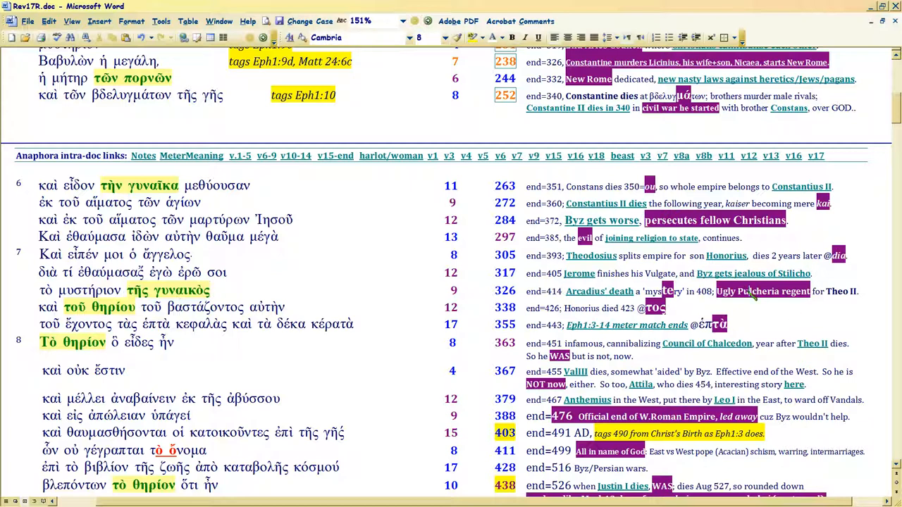
mouse_move(751, 321)
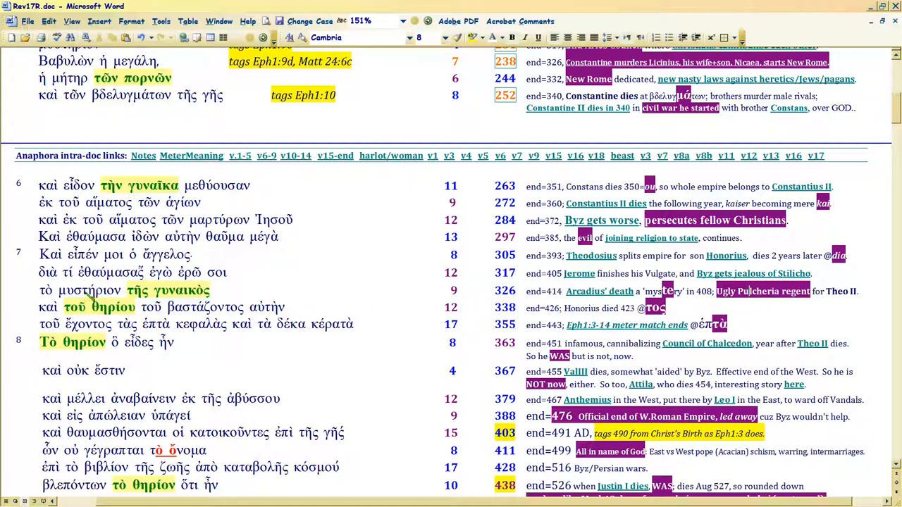
click(91, 290)
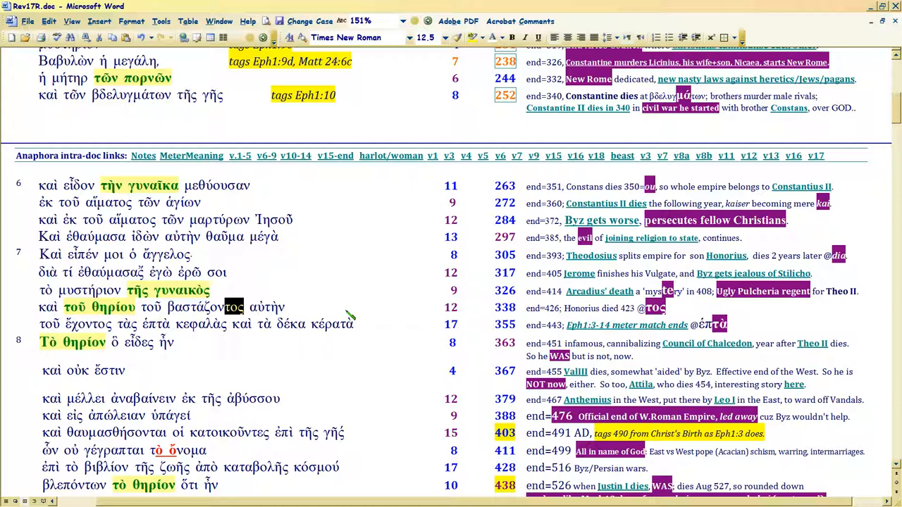
mouse_move(570, 316)
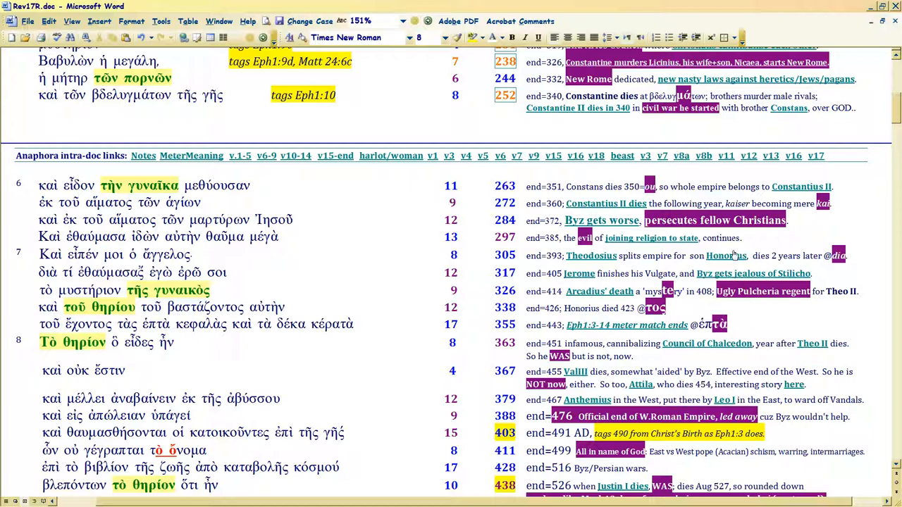
mouse_move(726, 255)
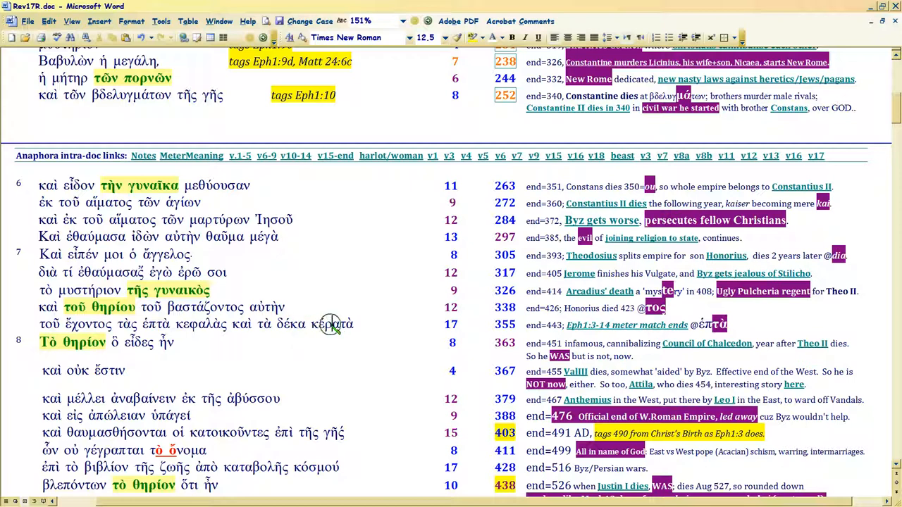
mouse_move(337, 330)
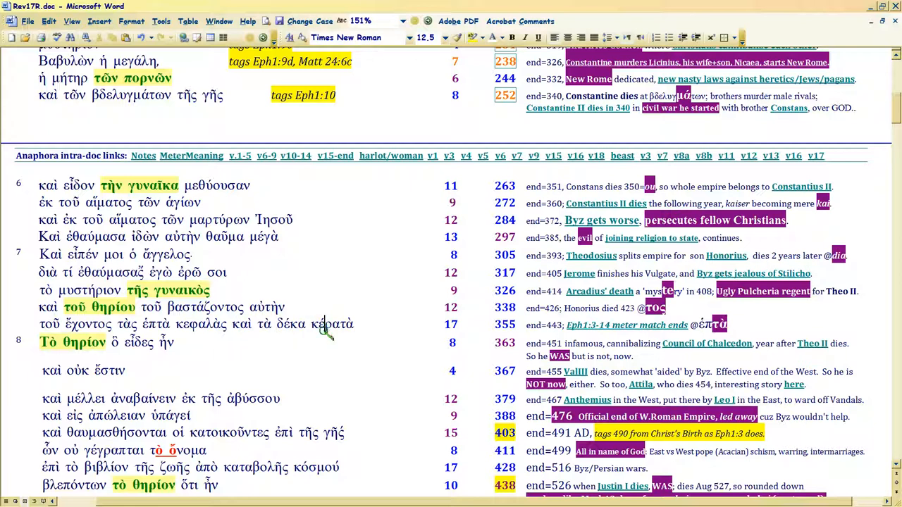
mouse_move(496, 353)
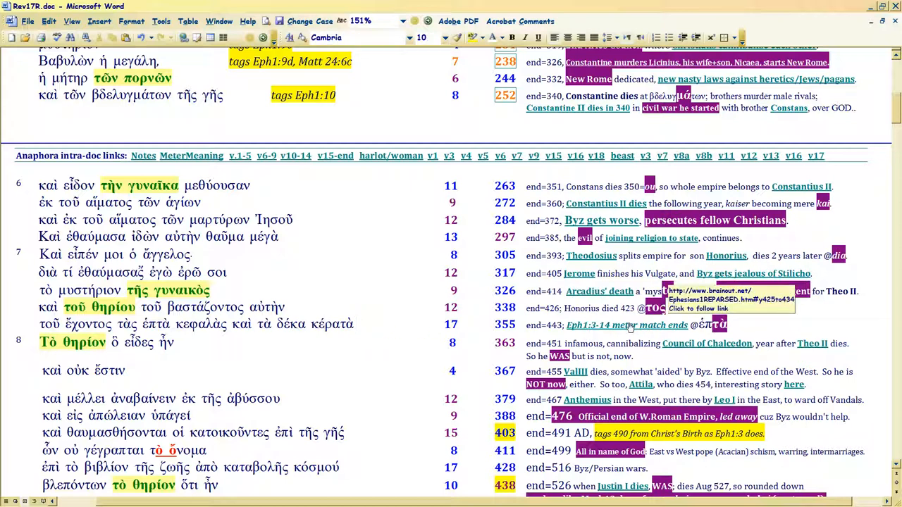
click(356, 324)
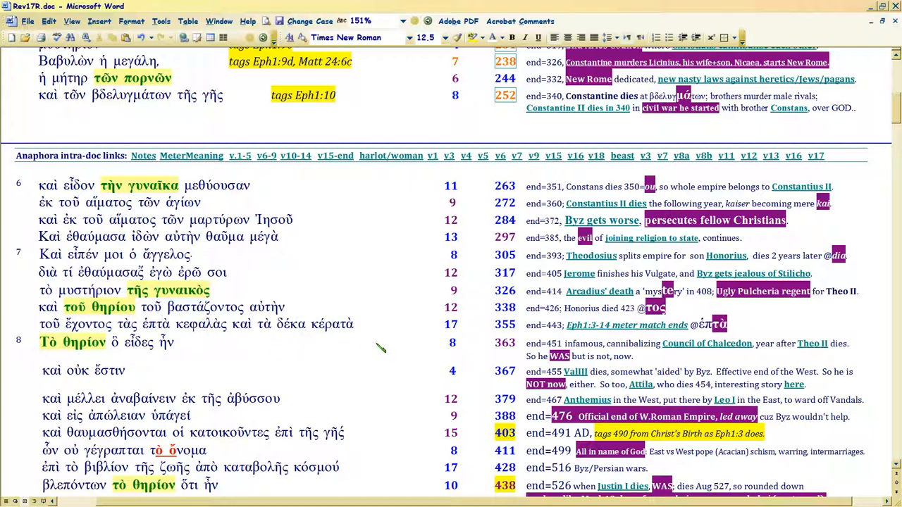
mouse_move(310, 325)
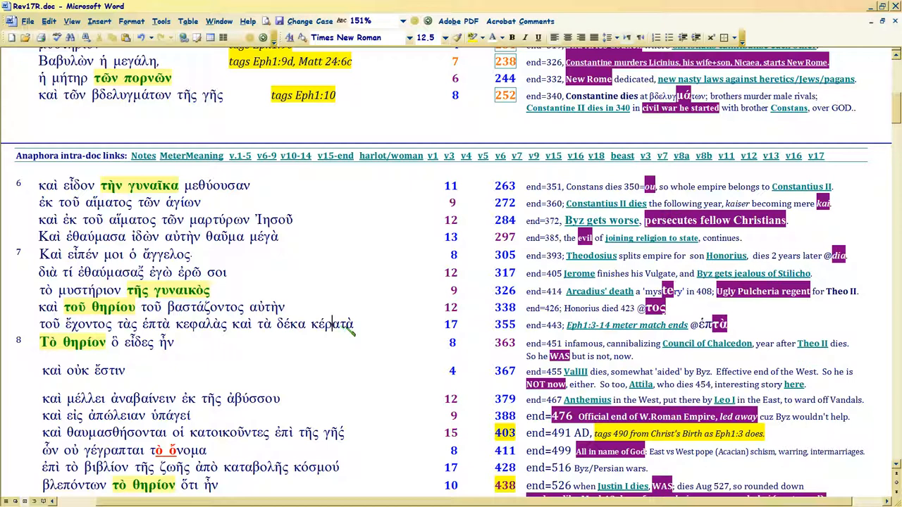
mouse_move(599, 324)
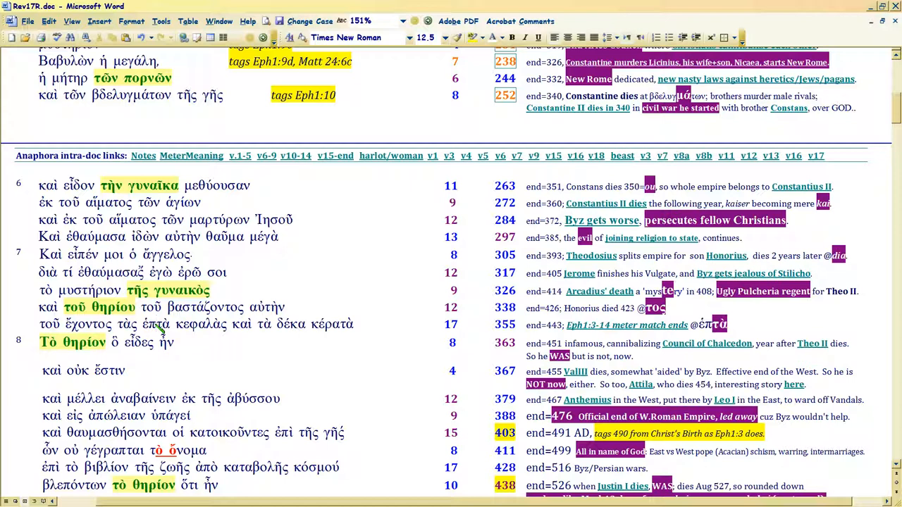
mouse_move(599, 325)
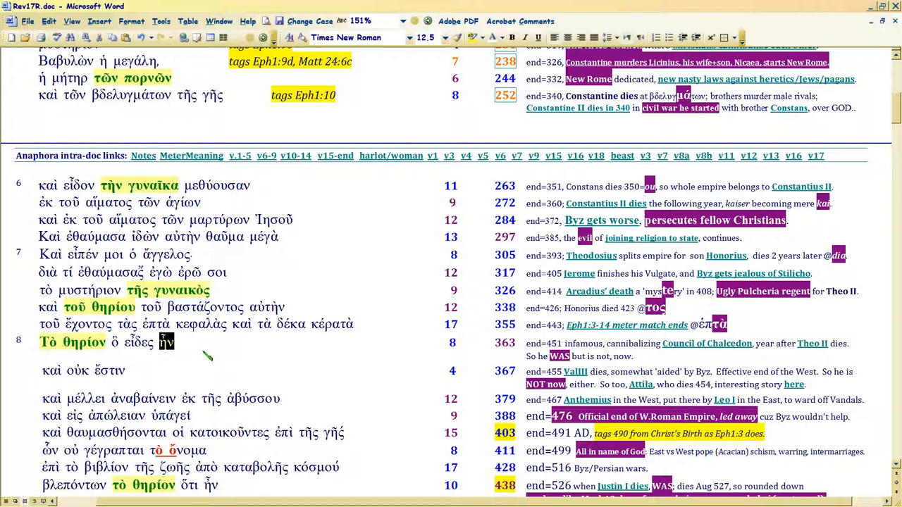
mouse_move(707, 343)
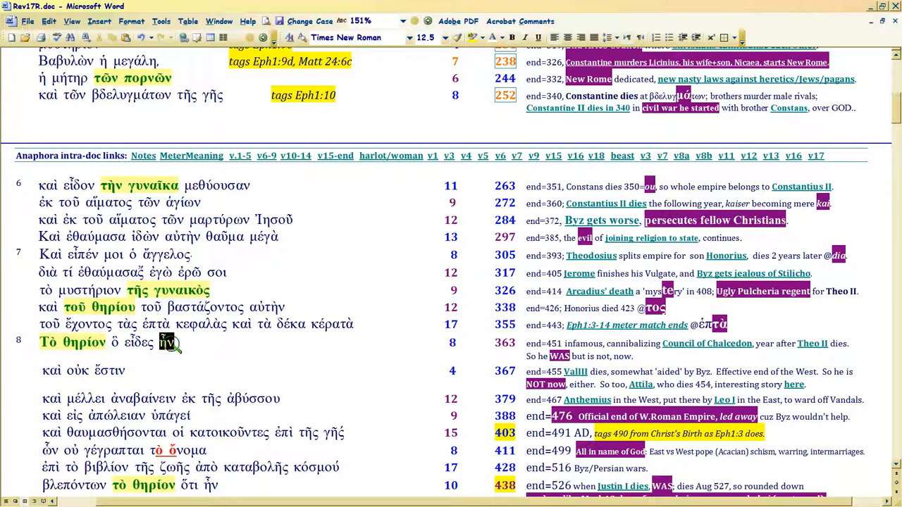
mouse_move(199, 352)
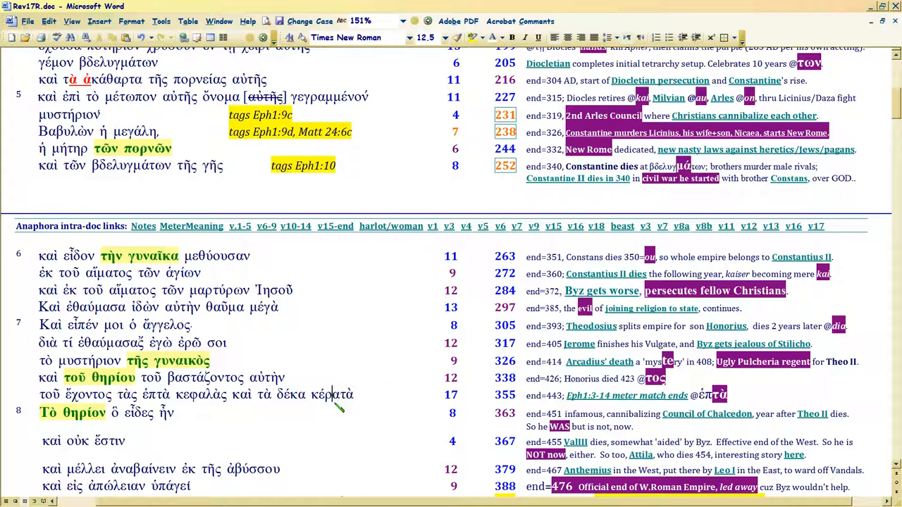
scroll(down, 3)
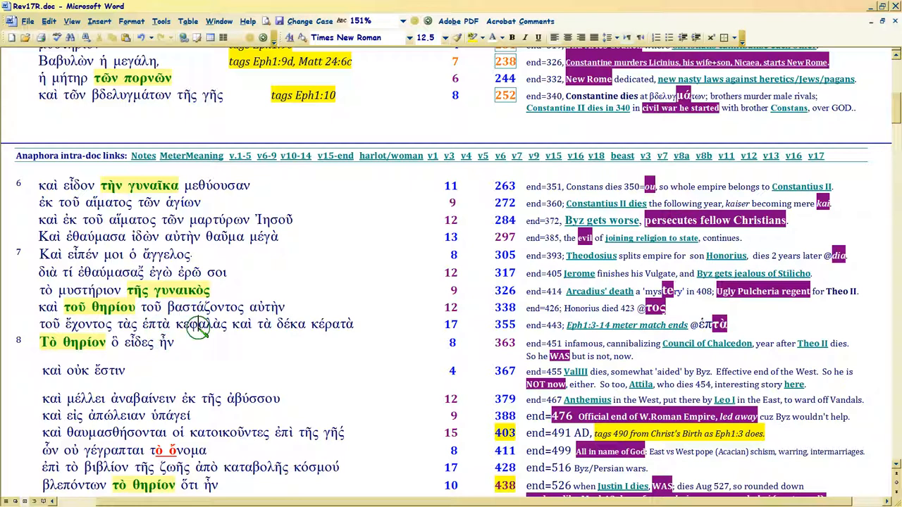
mouse_move(199, 328)
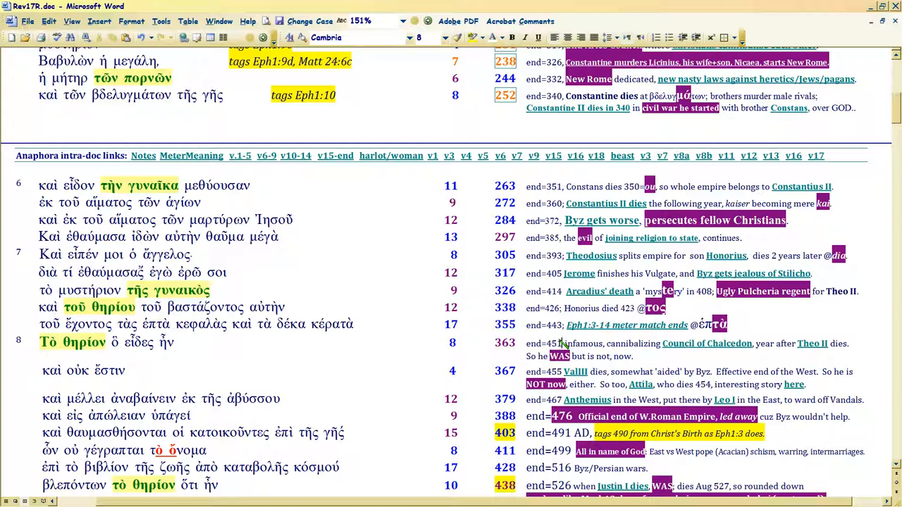
mouse_move(812, 344)
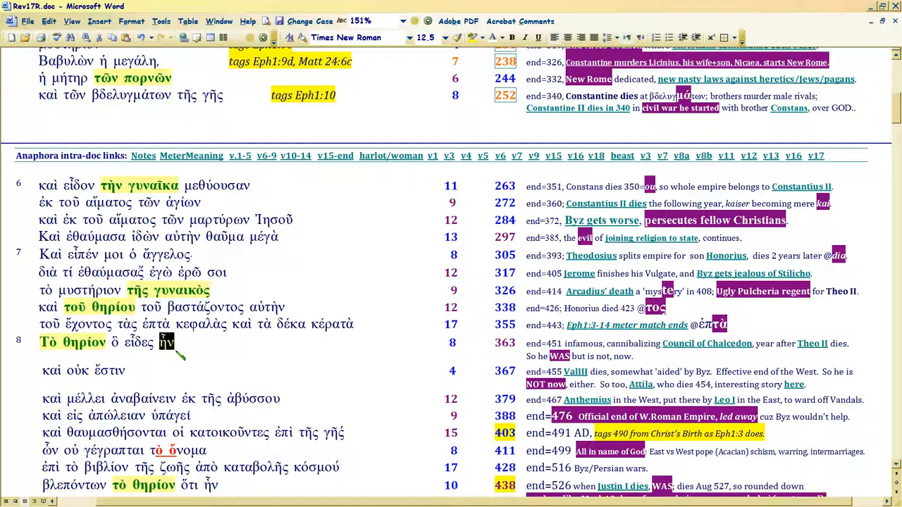
mouse_move(153, 360)
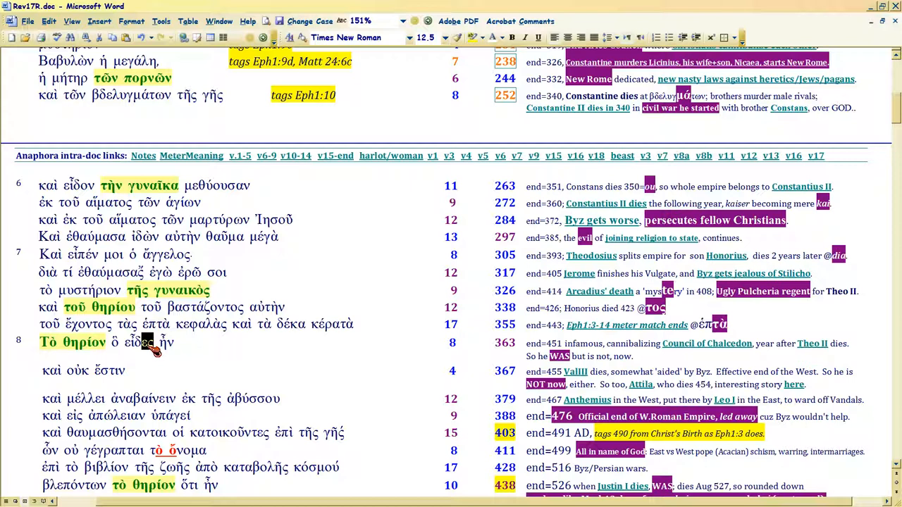
mouse_move(155, 352)
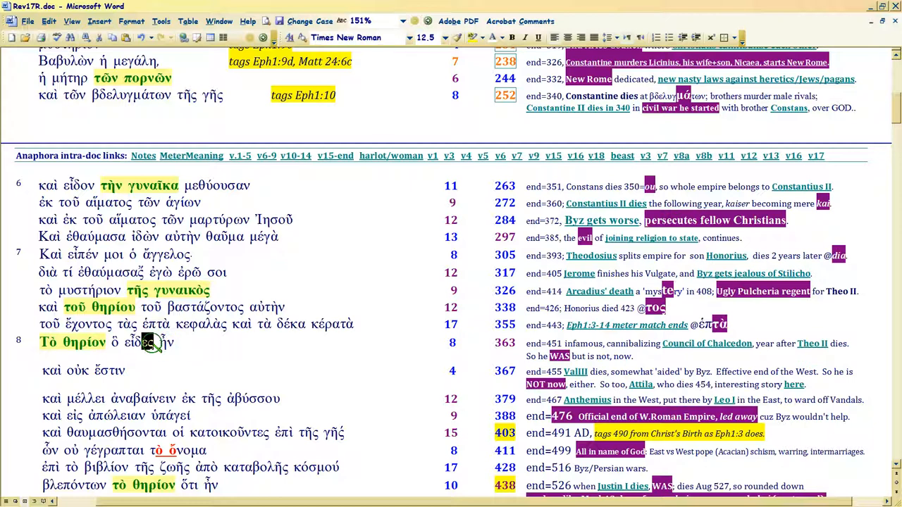
mouse_move(233, 370)
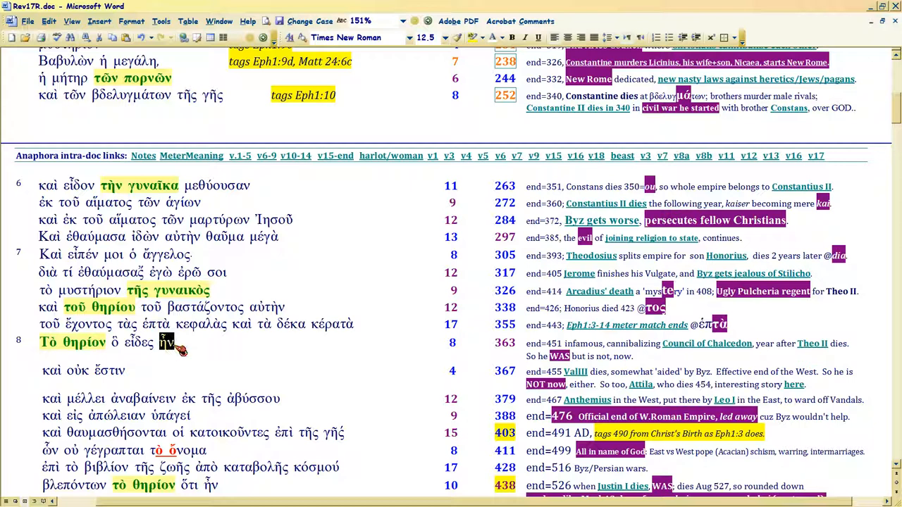
mouse_move(176, 343)
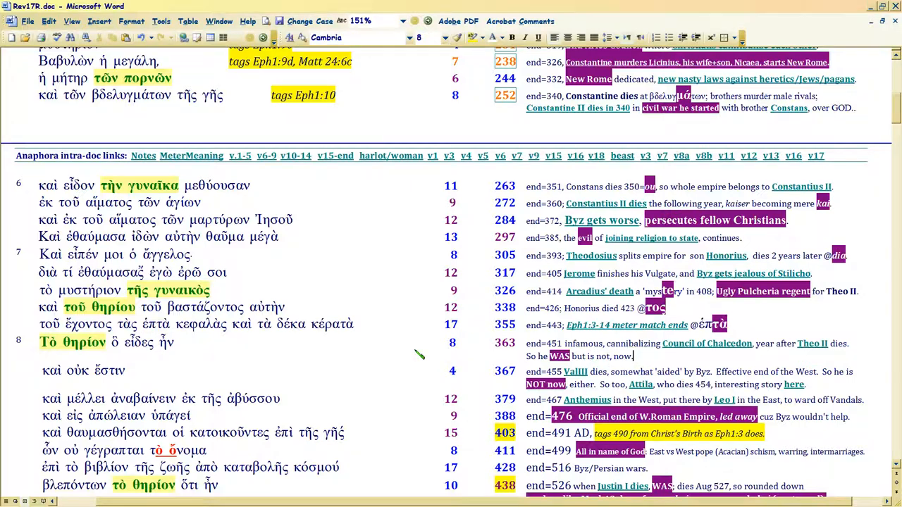
scroll(down, 3)
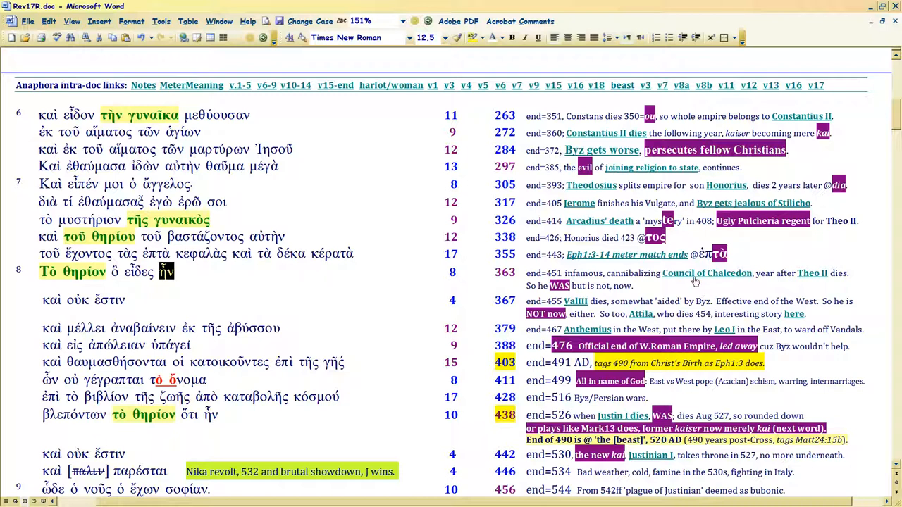
mouse_move(707, 273)
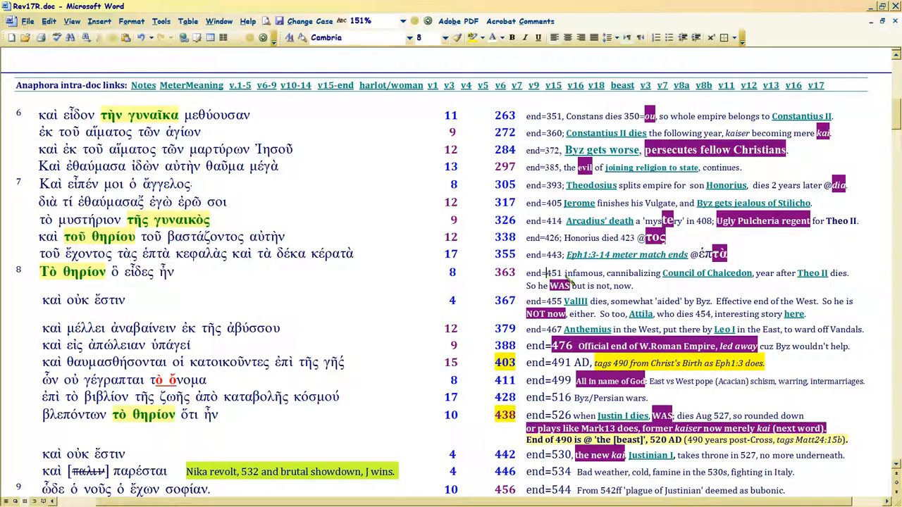
mouse_move(707, 273)
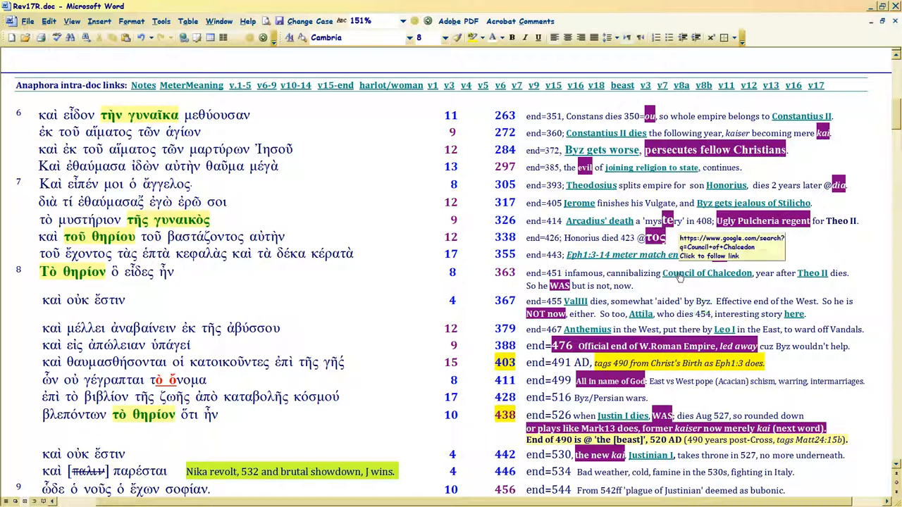